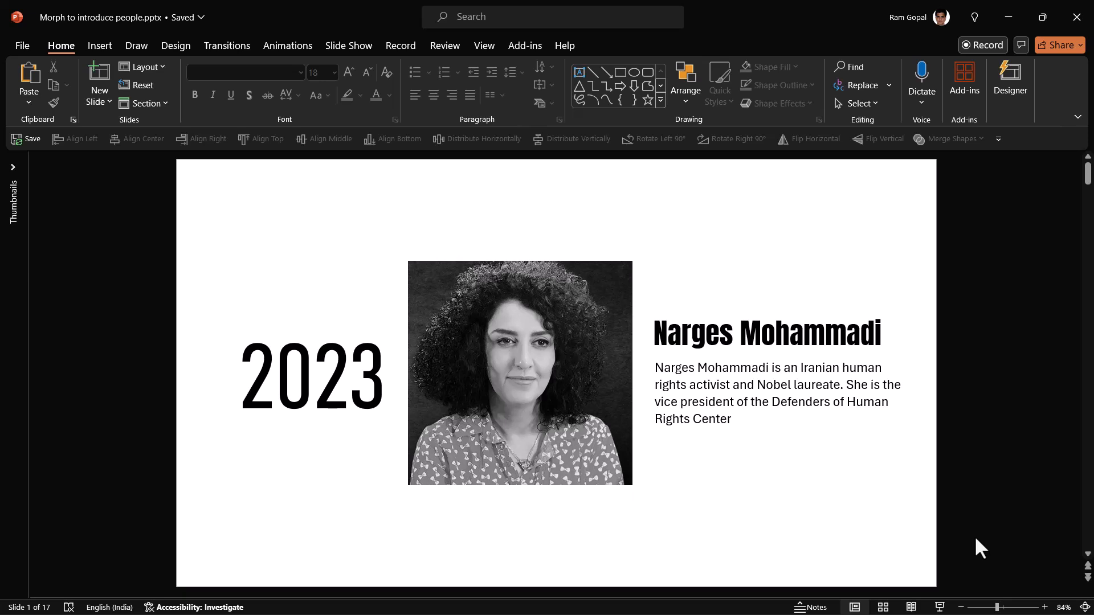
mouse_move(596, 355)
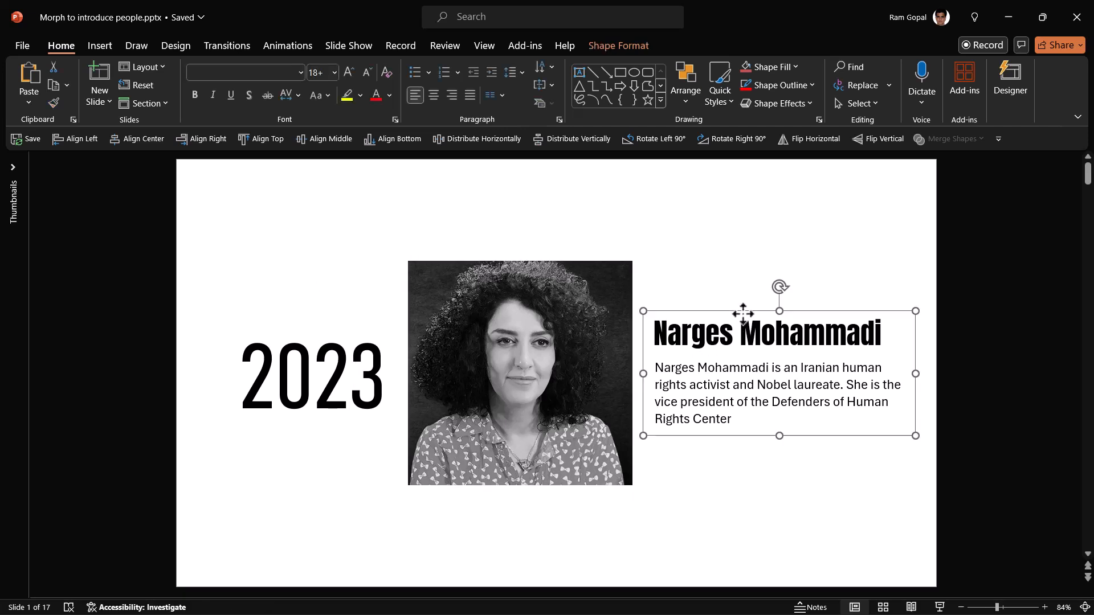
mouse_move(658, 399)
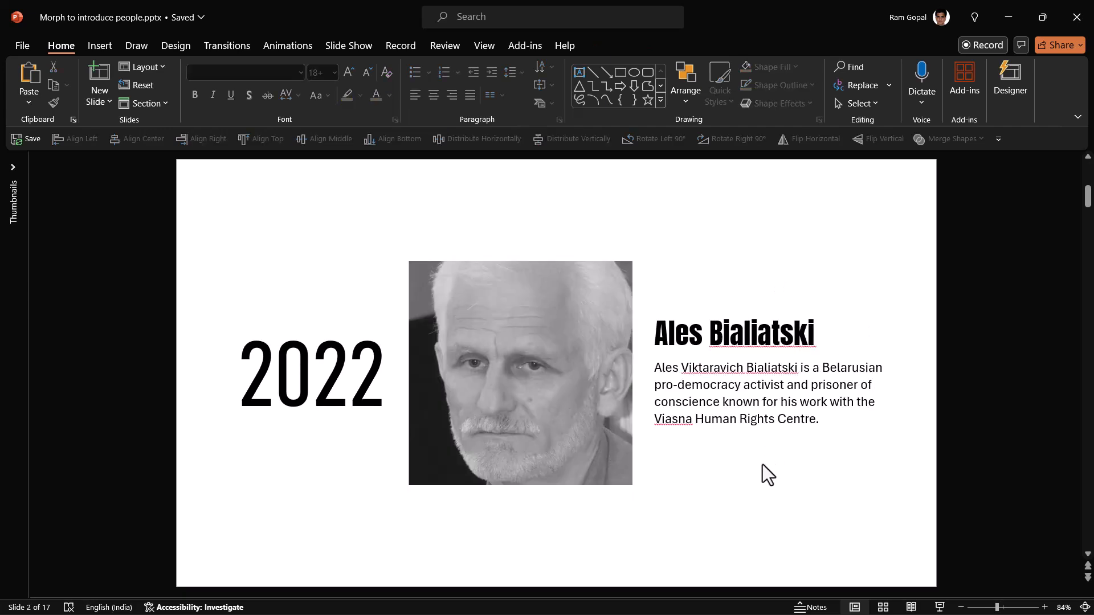
mouse_move(532, 356)
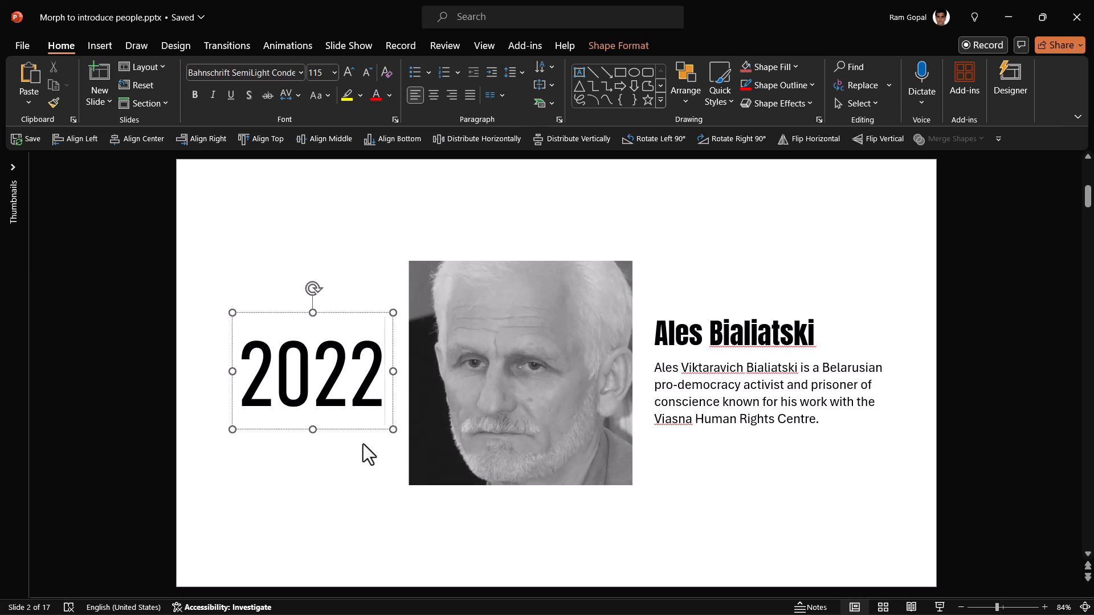
Page through the 2023, 2022 and 2020 slides, stopping on the 2021 Dmitry Muratov slide.
left_click(779, 448)
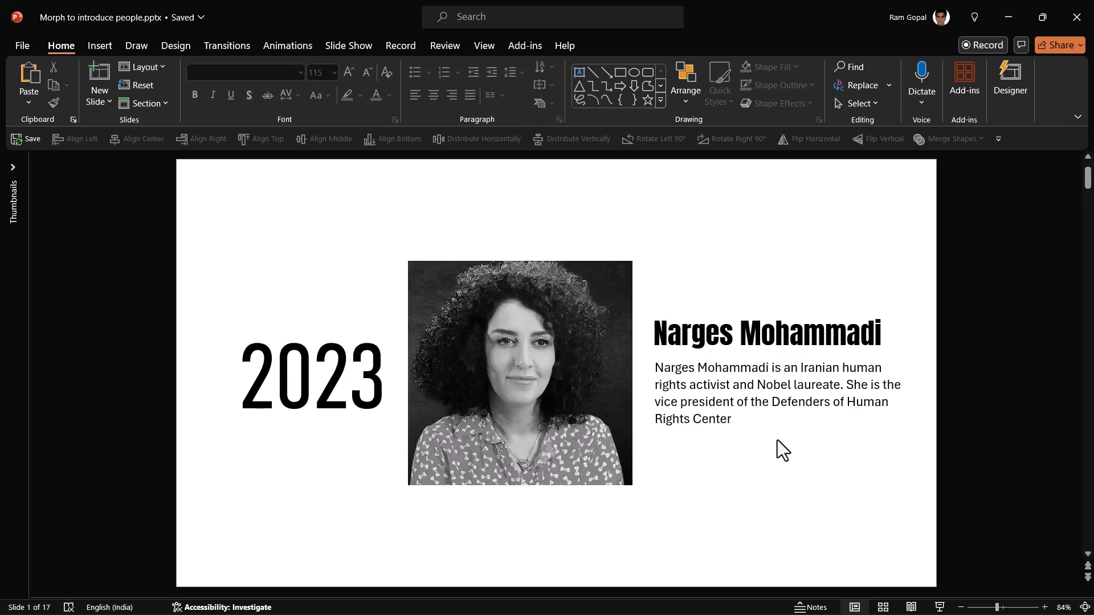
mouse_move(589, 368)
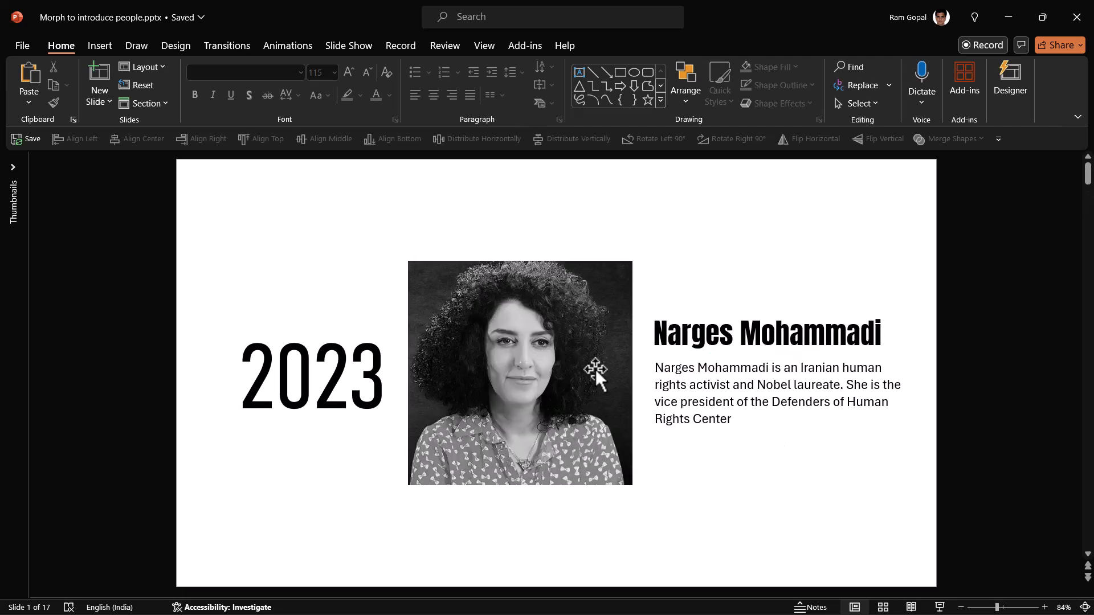
mouse_move(617, 358)
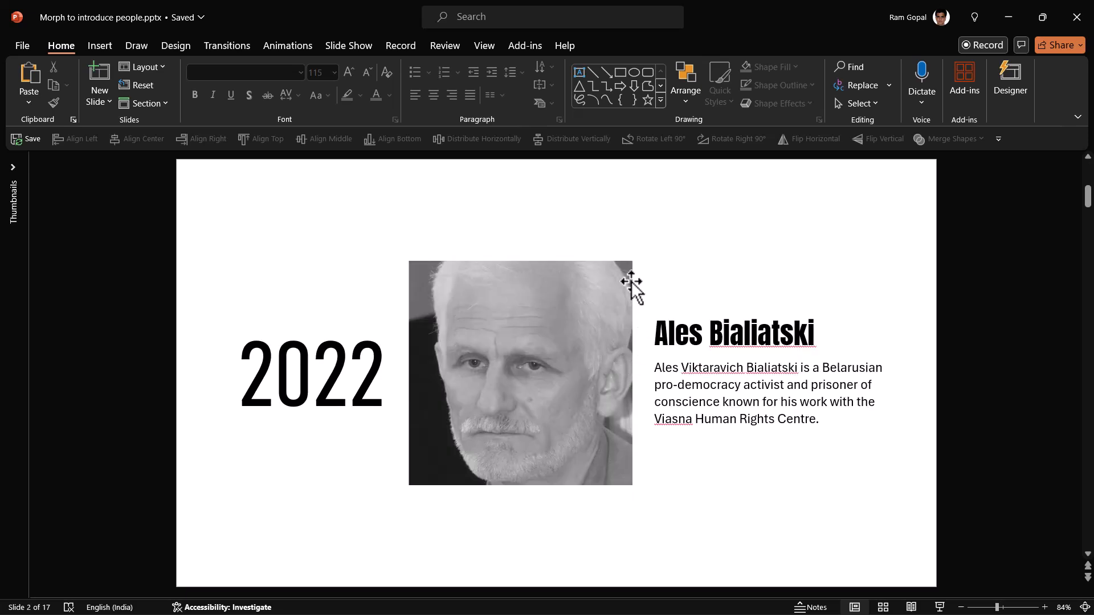
mouse_move(589, 312)
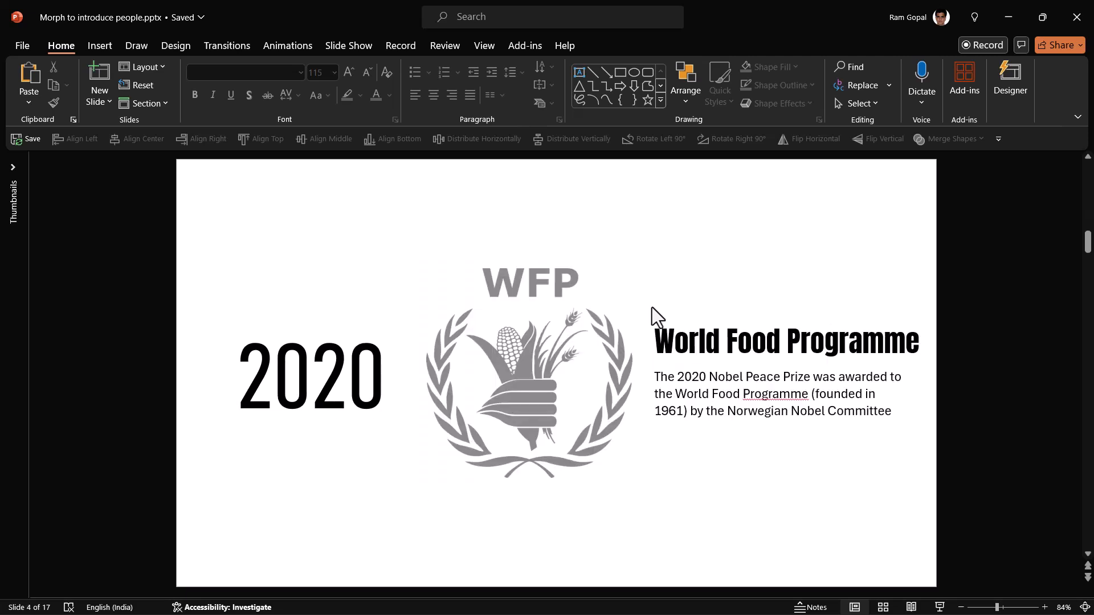
mouse_move(355, 376)
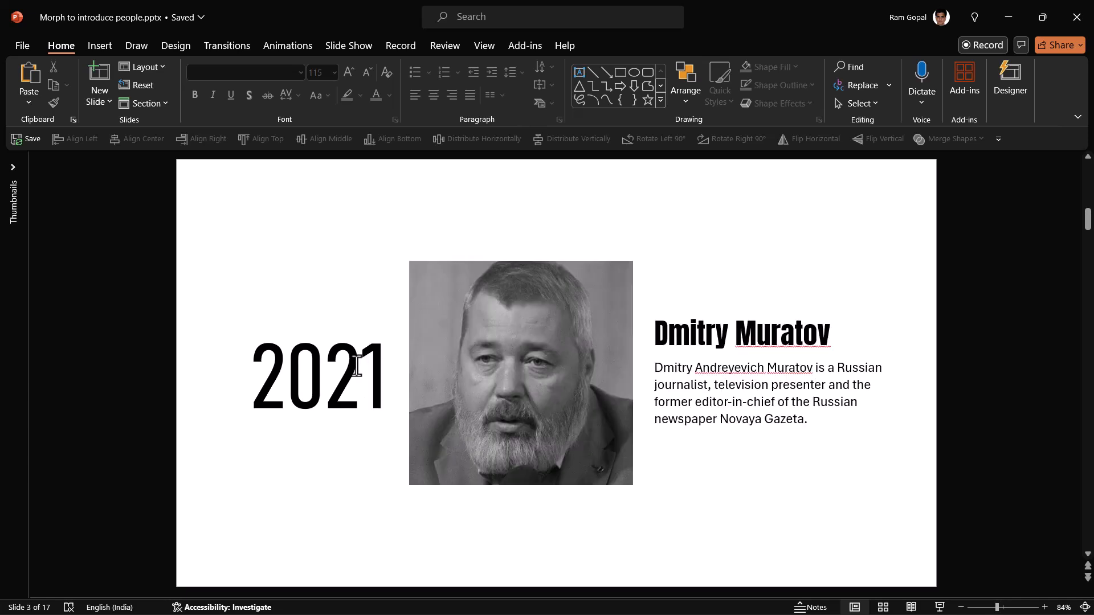
Select slide 5's stacked years text box and zoom out to reveal off-slide items.
scroll("down", 3)
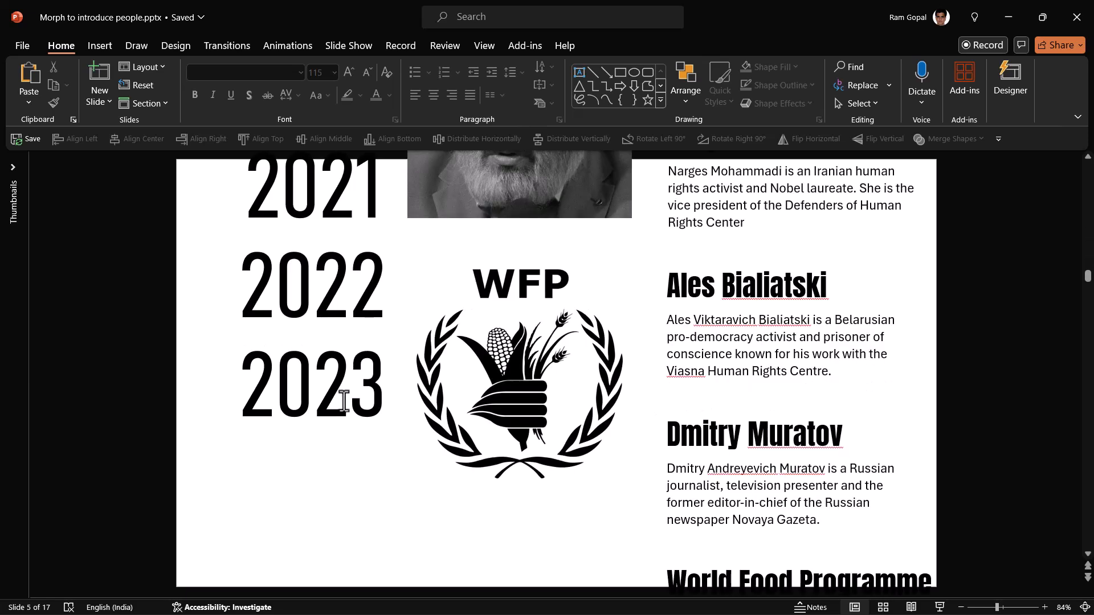
left_click(357, 282)
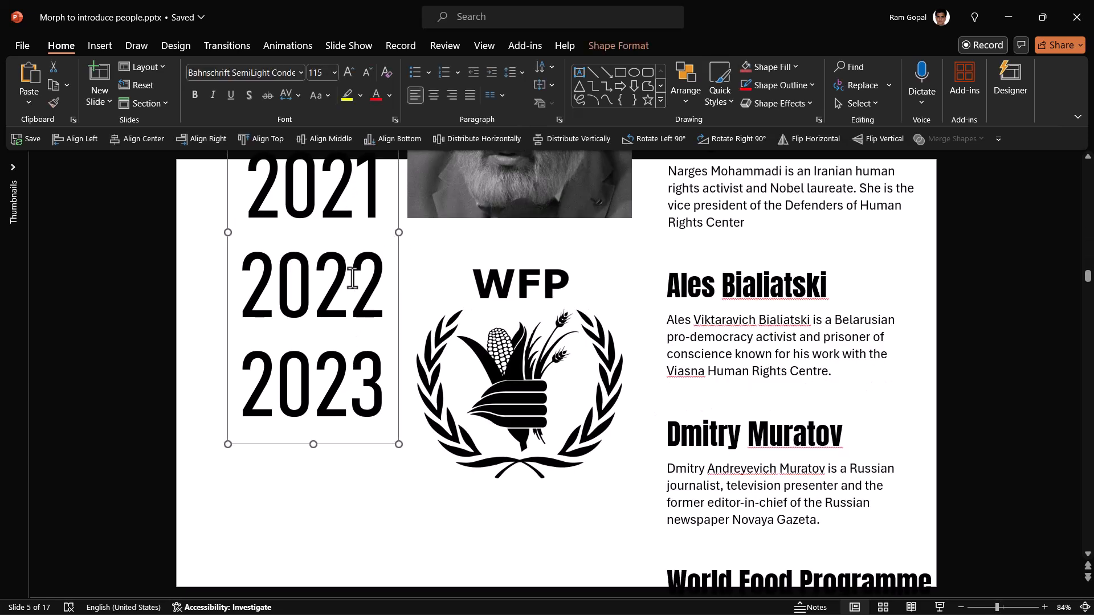
mouse_move(575, 301)
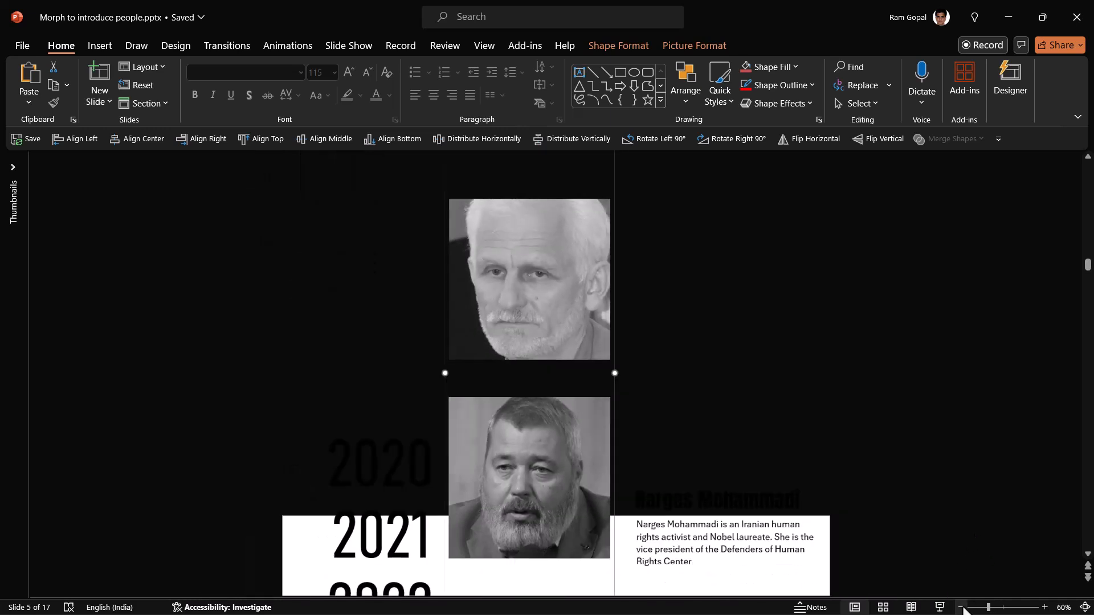
scroll("down", 3)
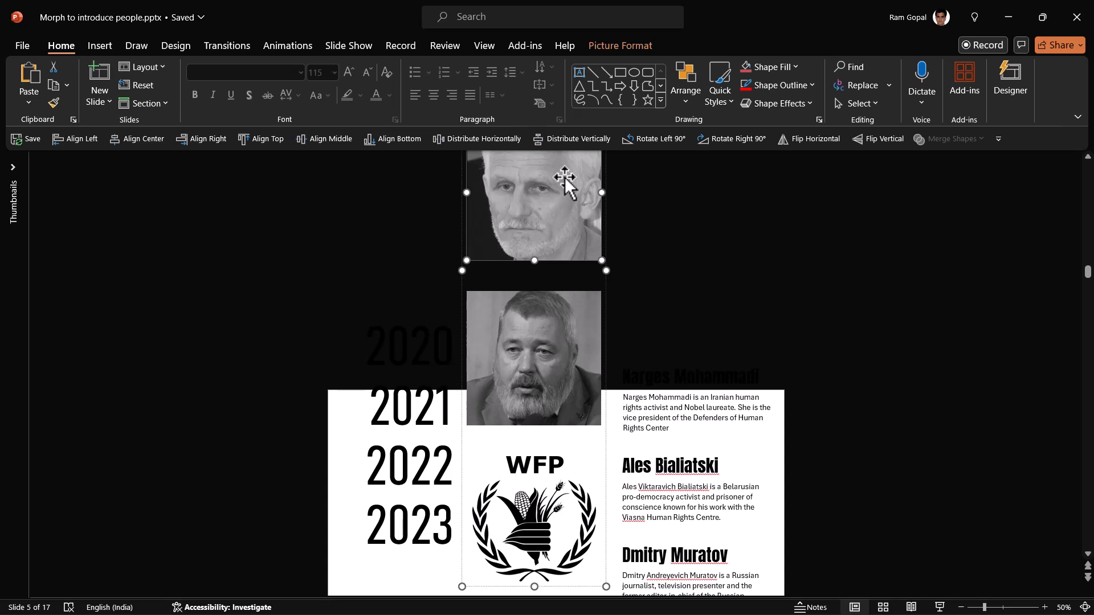
mouse_move(559, 467)
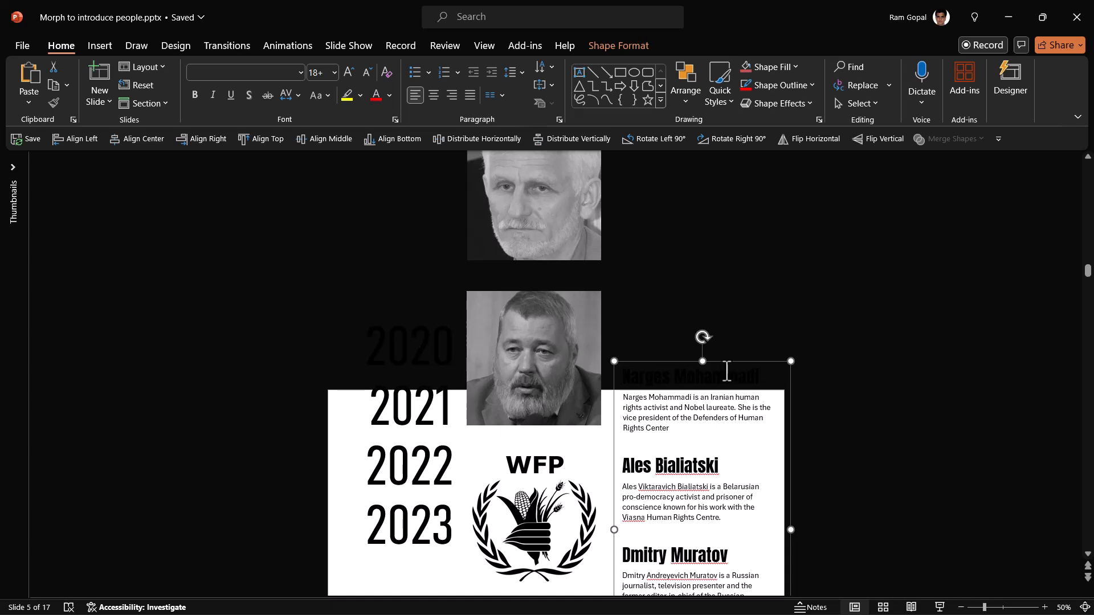
mouse_move(877, 513)
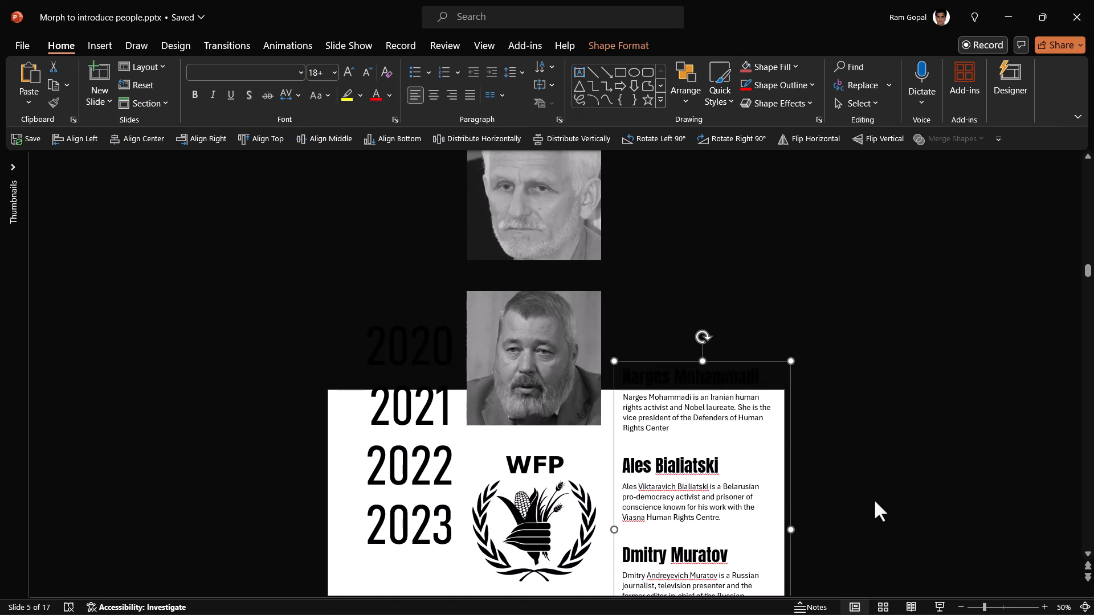
mouse_move(865, 526)
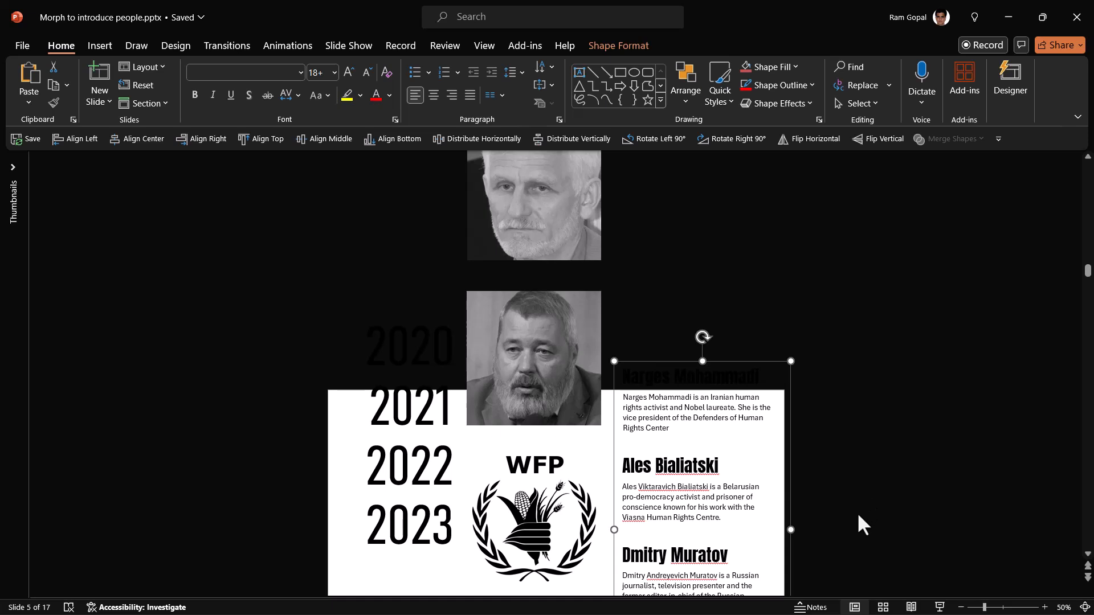
mouse_move(524, 363)
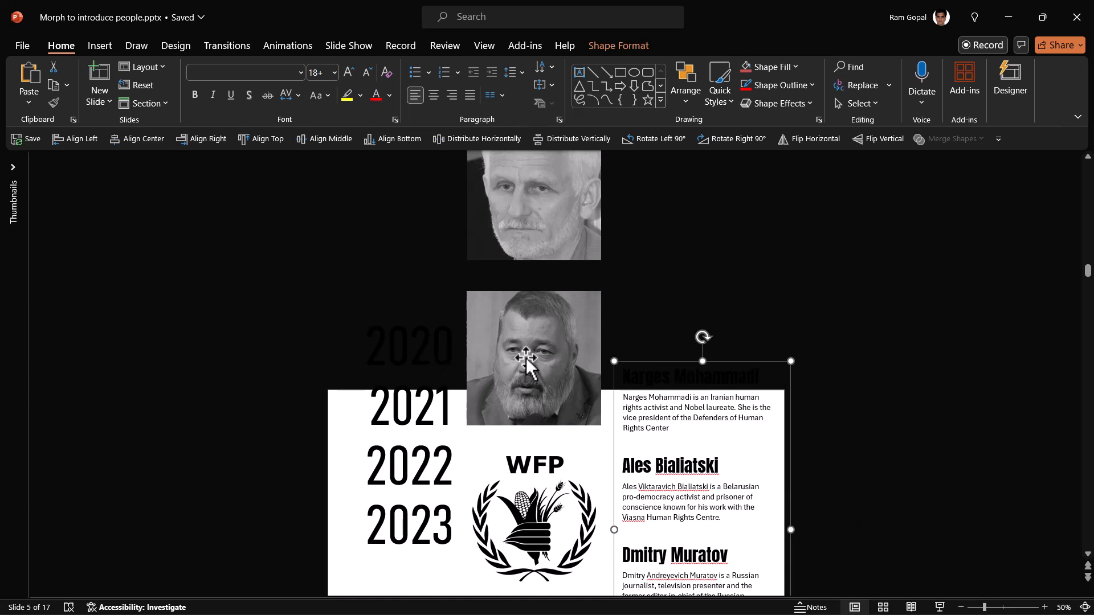
mouse_move(878, 384)
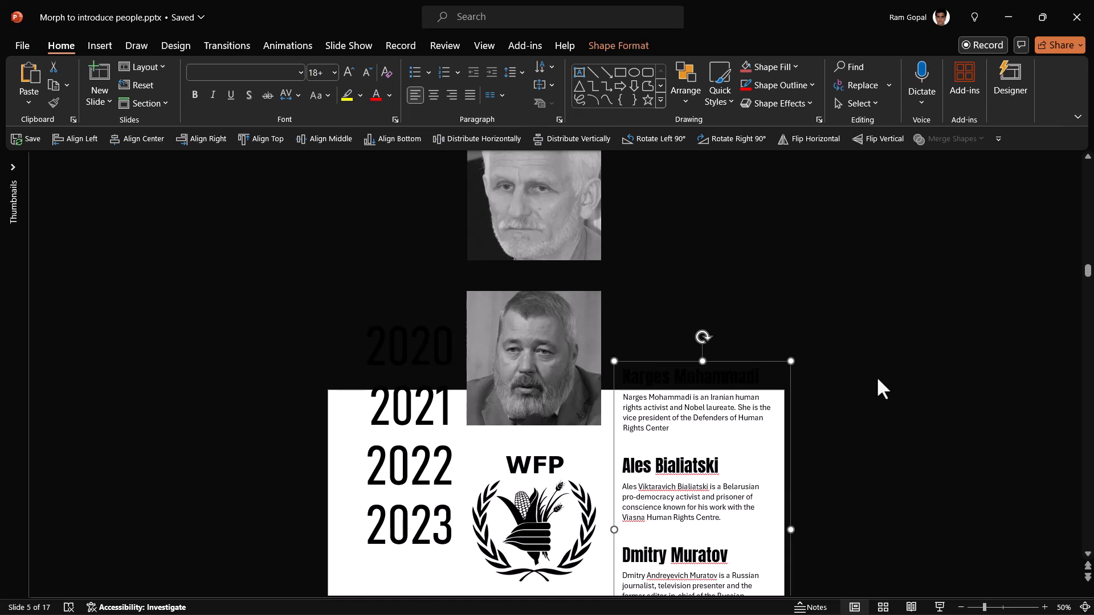
mouse_move(858, 417)
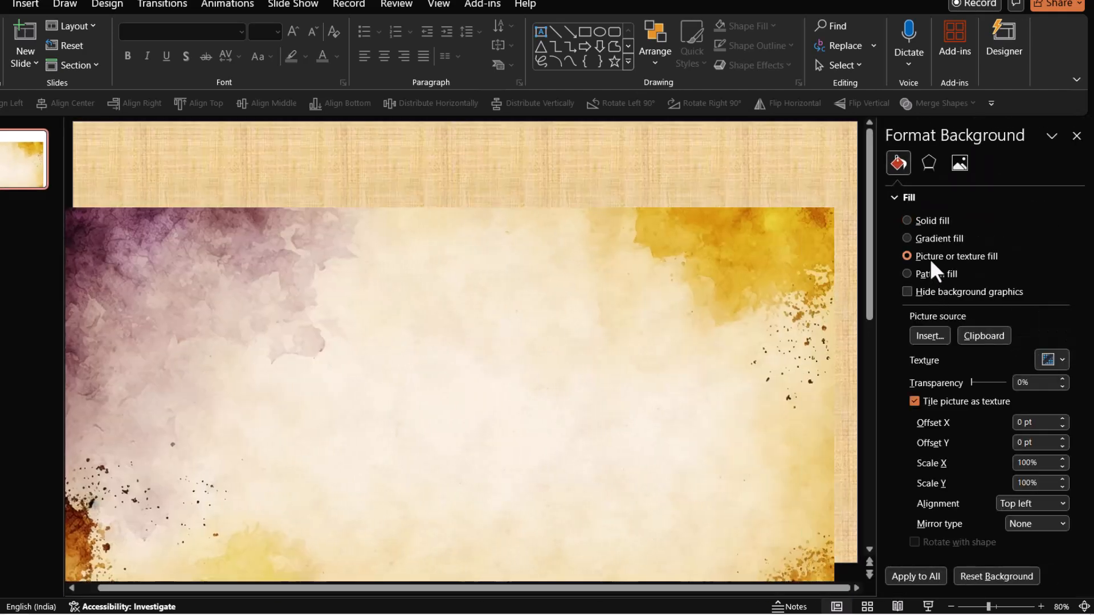
Apply the purple-and-gold watercolour picture as the background fill on both slides.
left_click(914, 402)
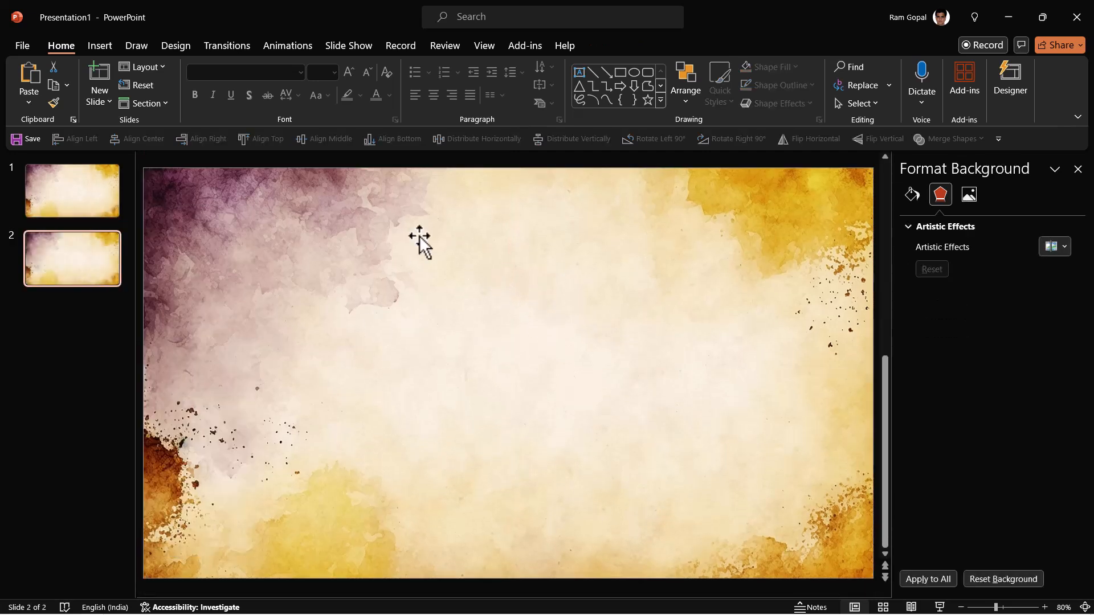
mouse_move(586, 271)
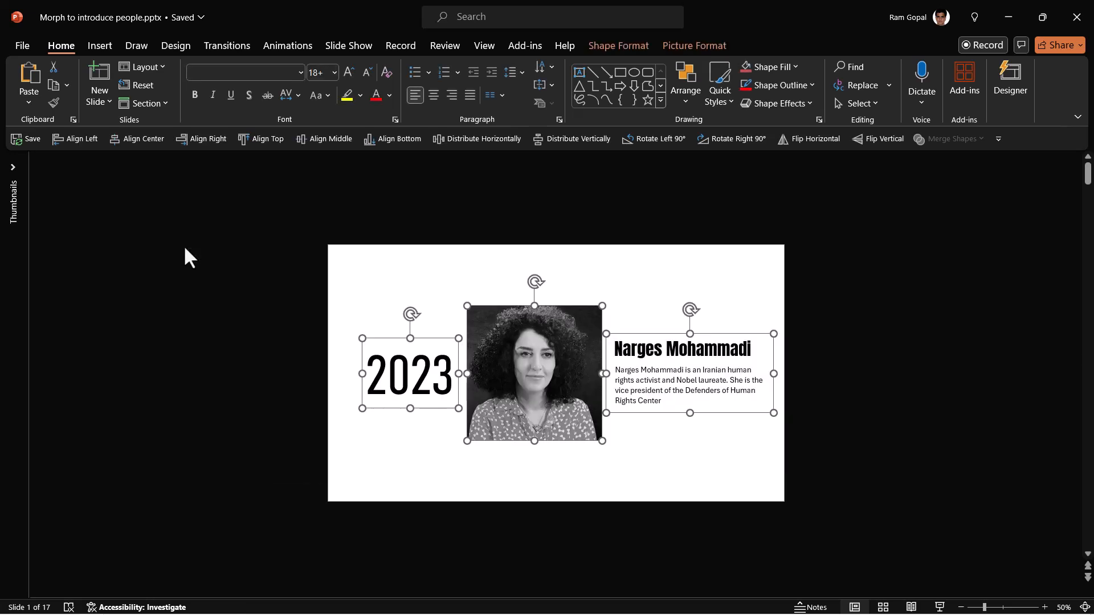
mouse_move(528, 374)
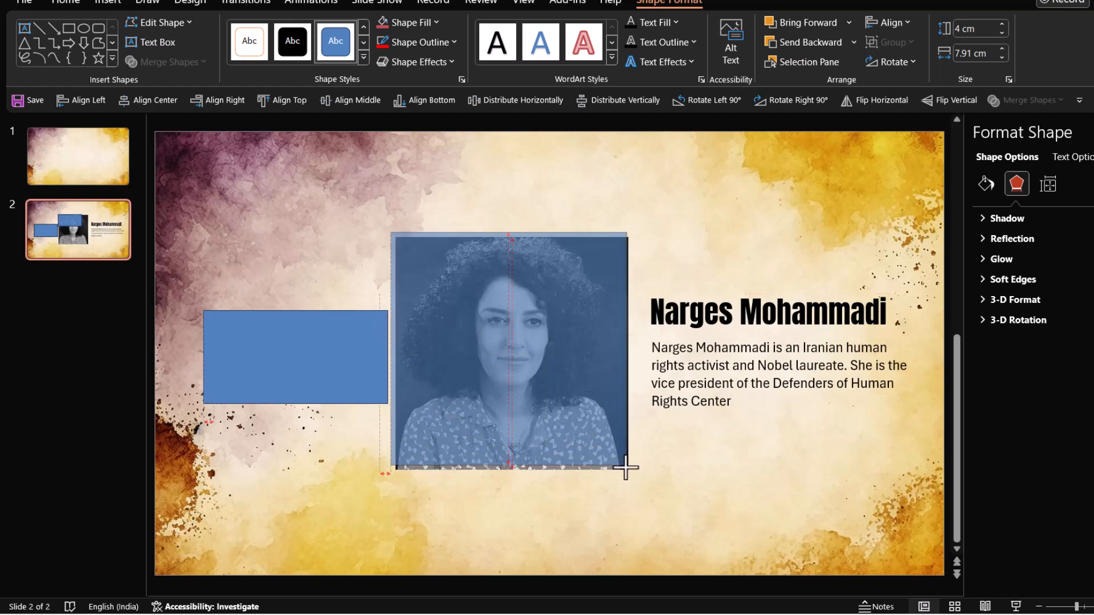
Draw a rectangle covering the 2023 photo on slide 2.
left_click_drag(626, 467, 634, 478)
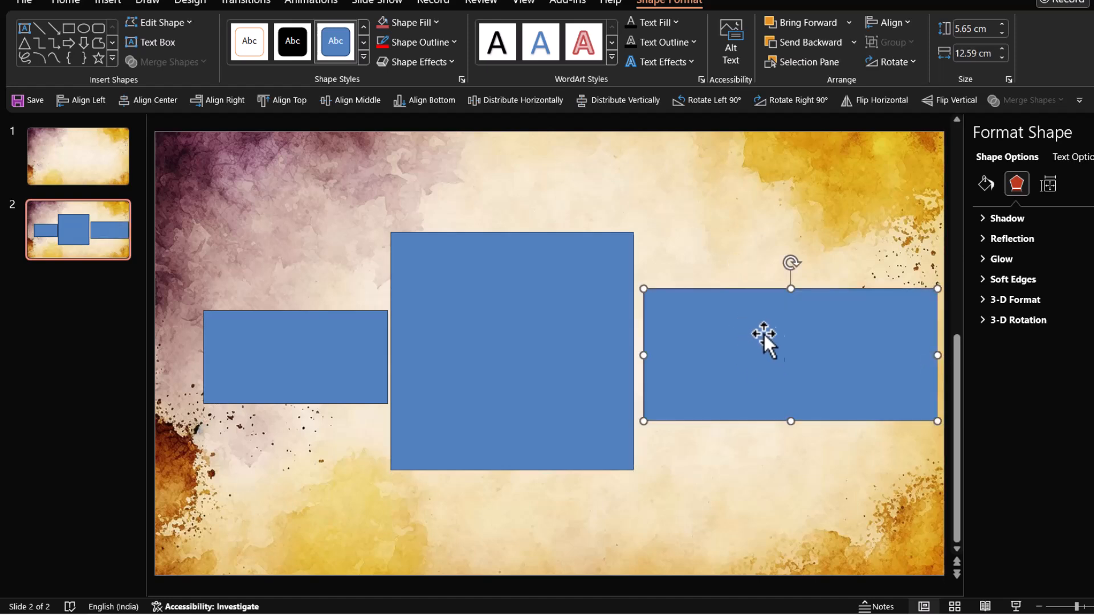
mouse_move(782, 249)
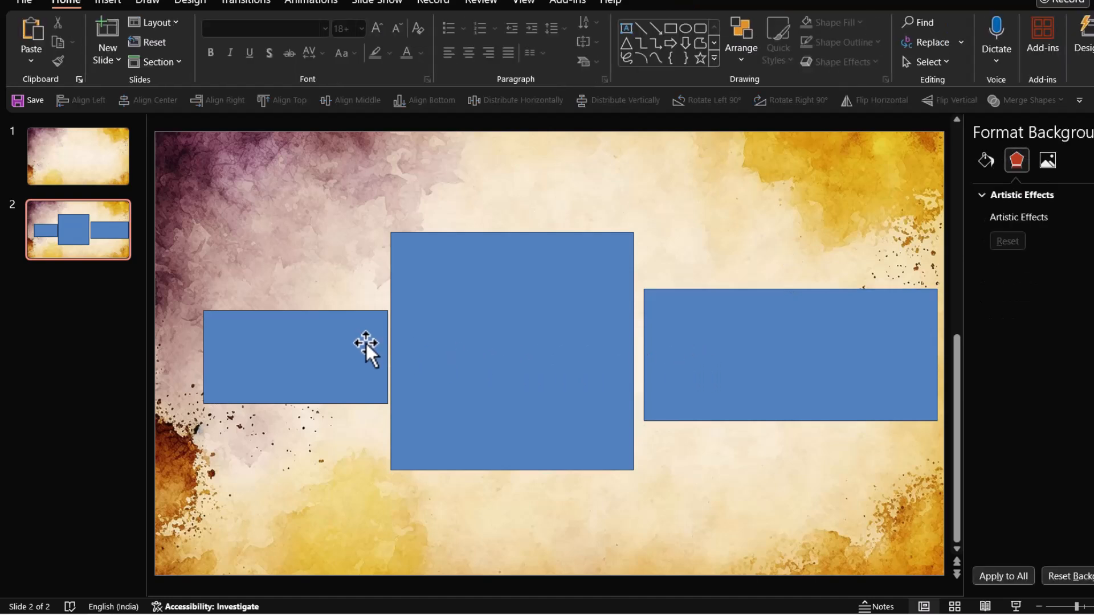
mouse_move(349, 377)
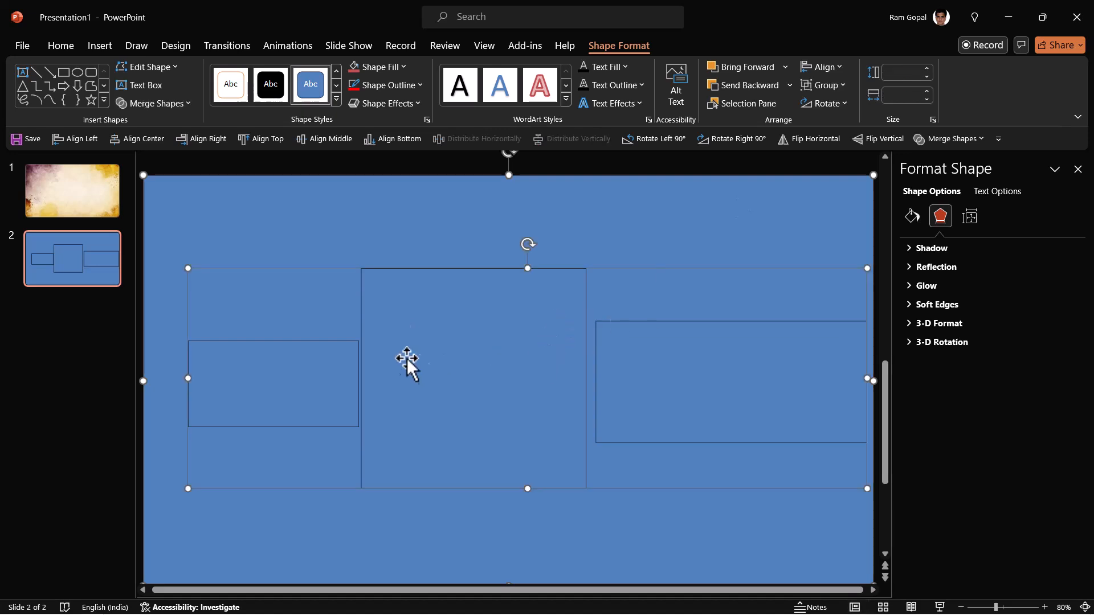
mouse_move(526, 388)
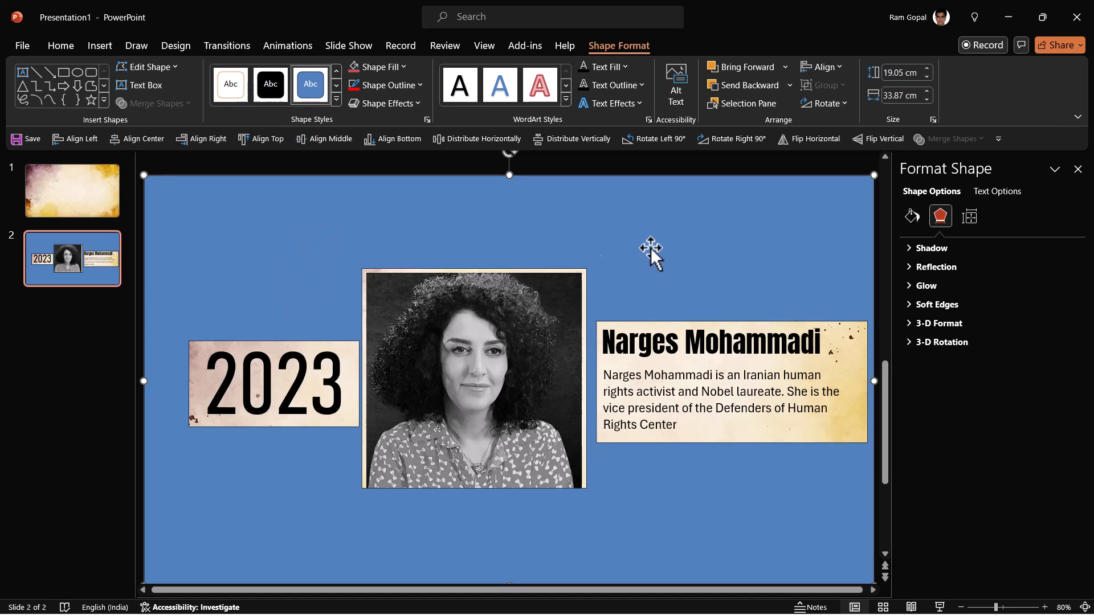
Give the three rectangles on slide 2 a Slide background fill.
left_click(61, 45)
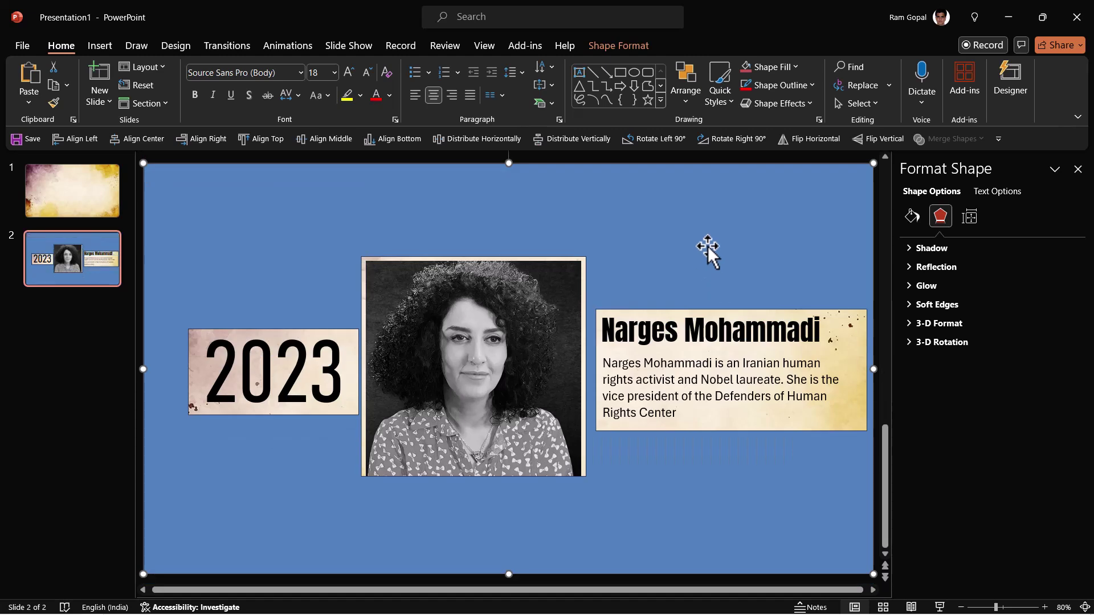
mouse_move(701, 243)
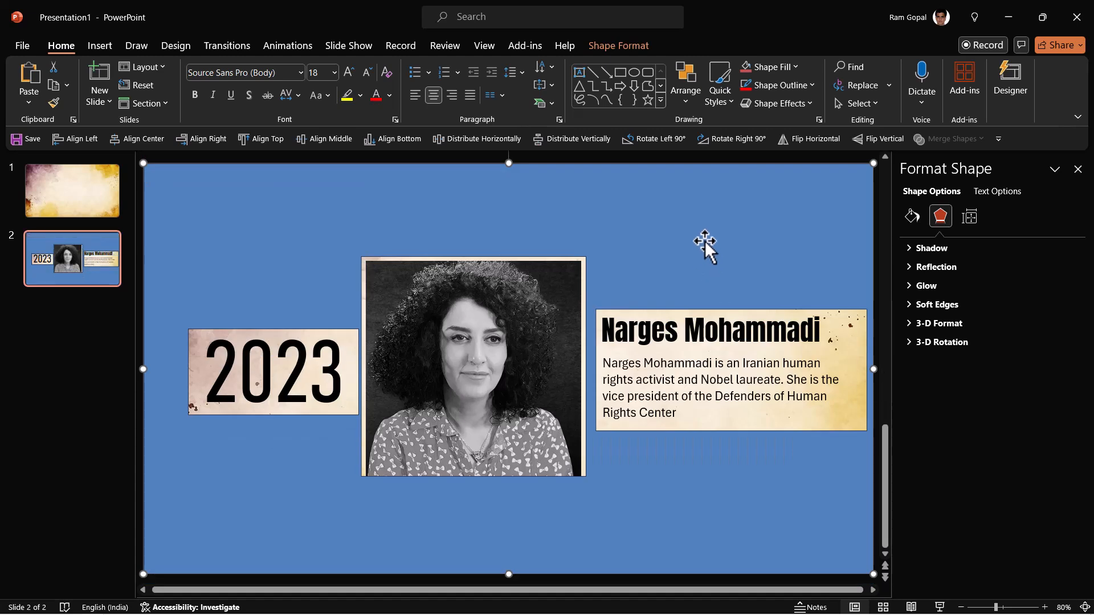
mouse_move(705, 241)
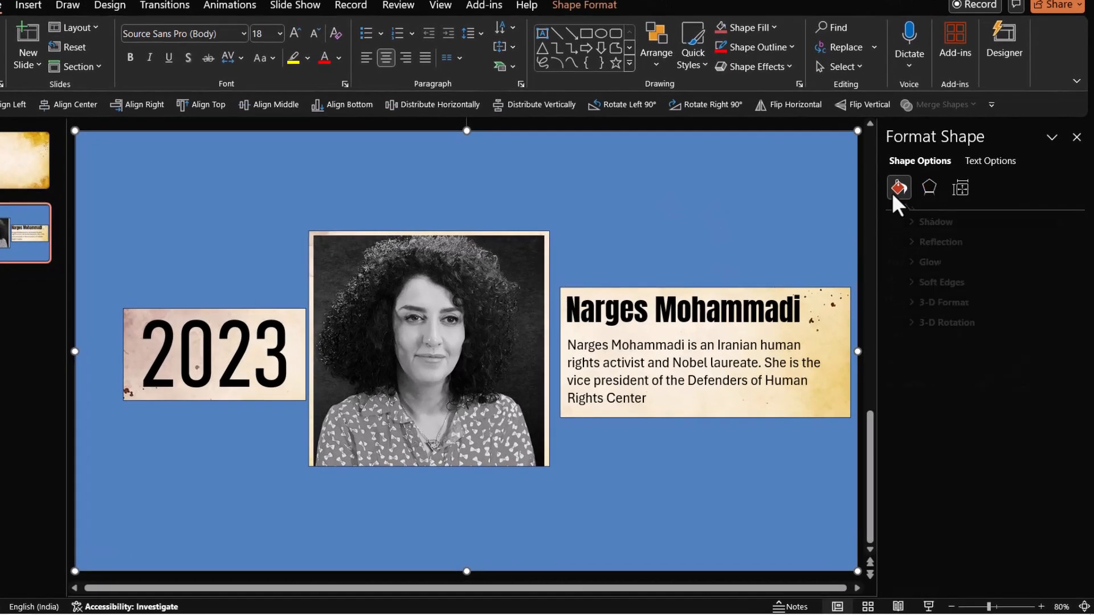
left_click(899, 188)
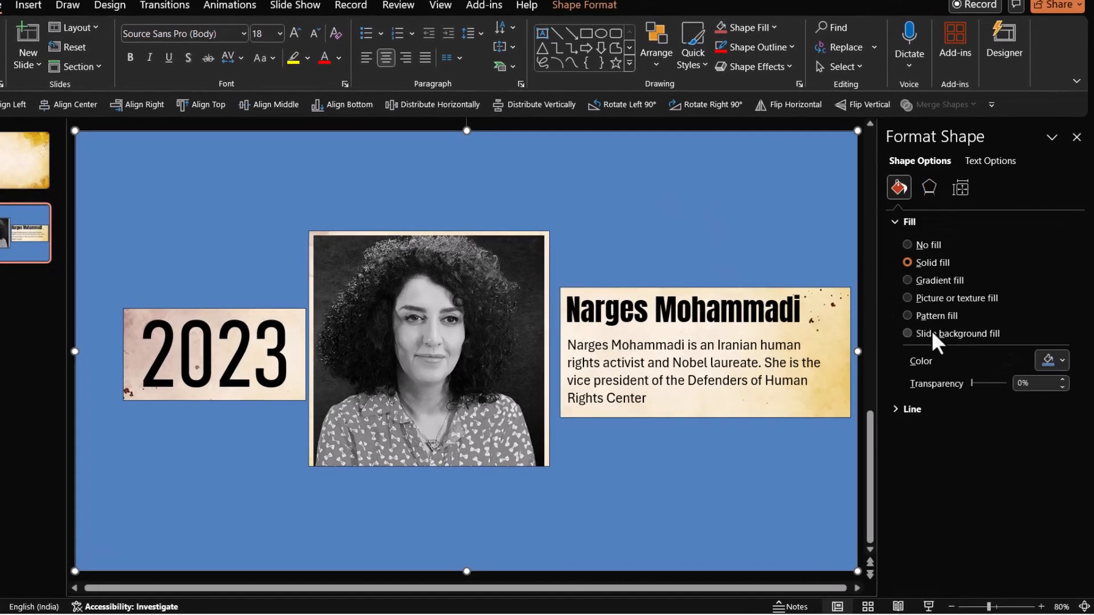
left_click(907, 333)
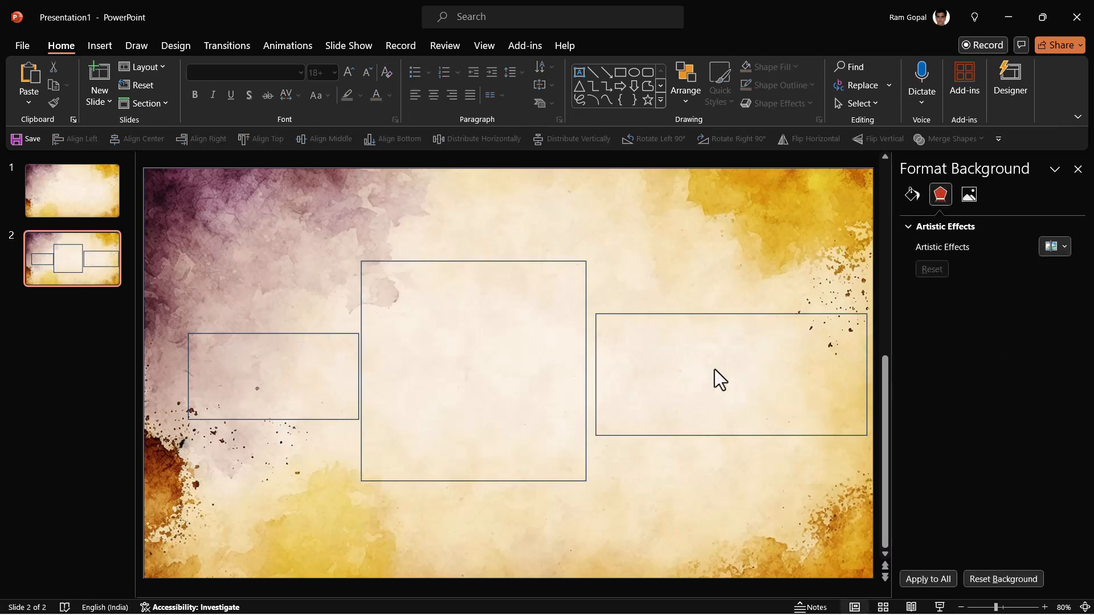
mouse_move(88, 610)
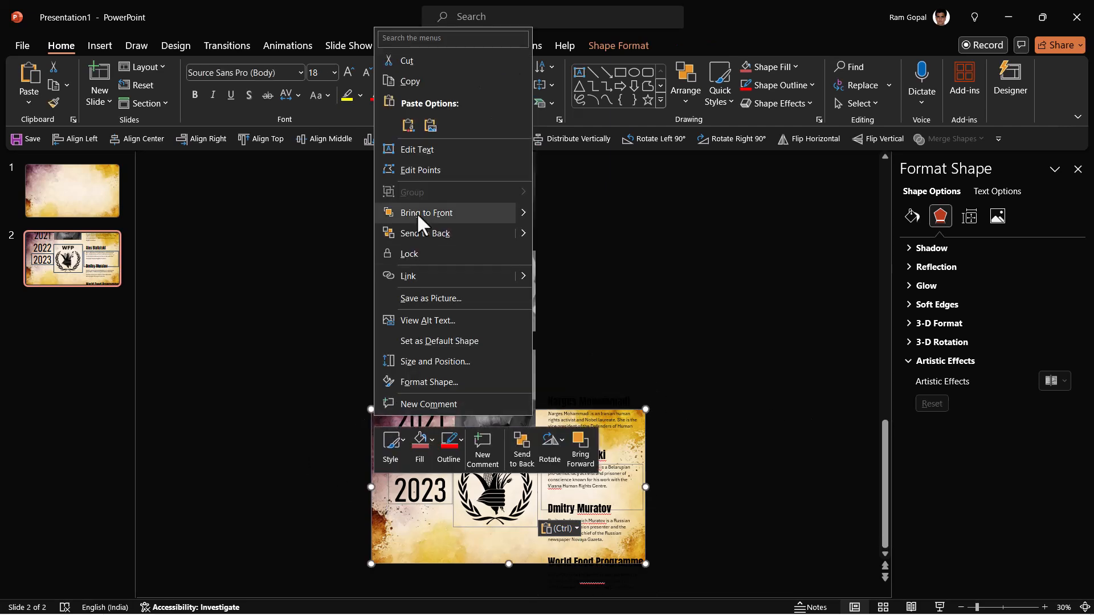
Bring the pasted years, logos, photos and bios in front of the three boxes.
left_click(425, 212)
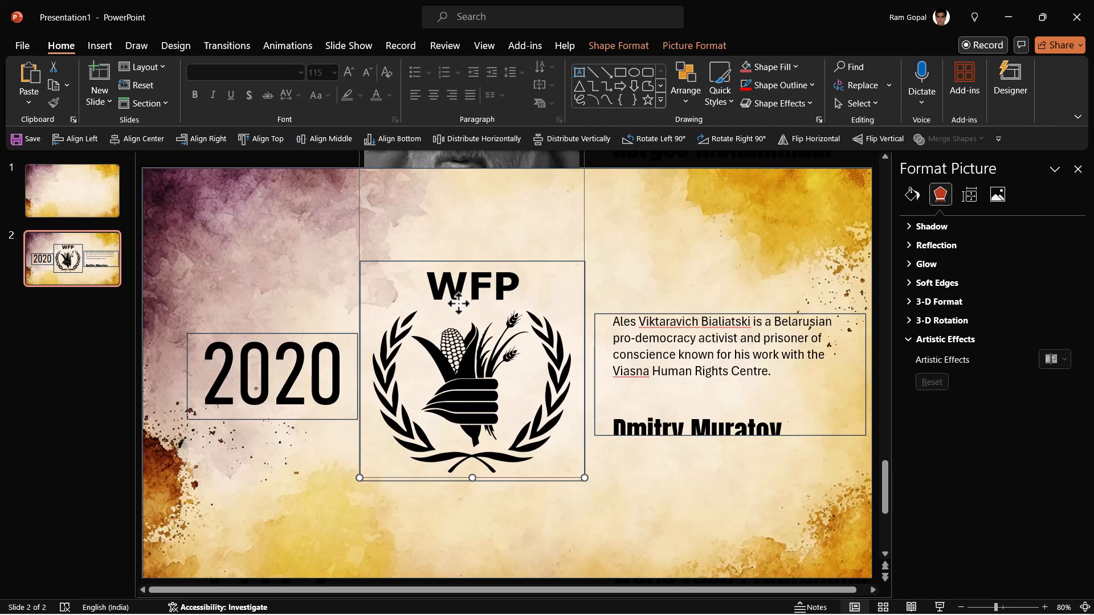
Bring the World Food Programme text to front, then select the empty first slide.
left_click(706, 376)
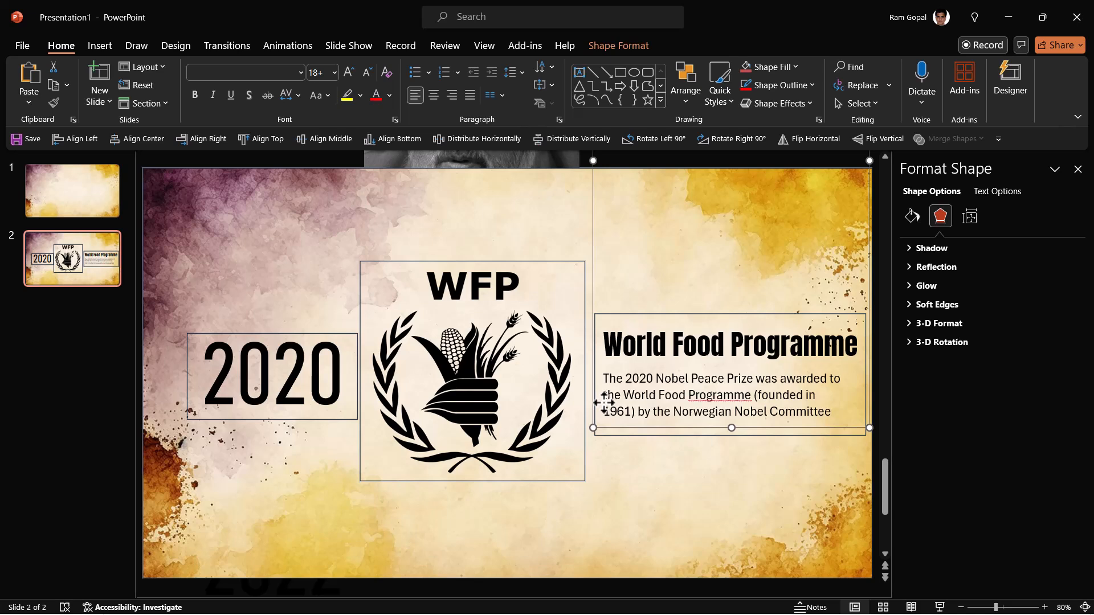
mouse_move(224, 309)
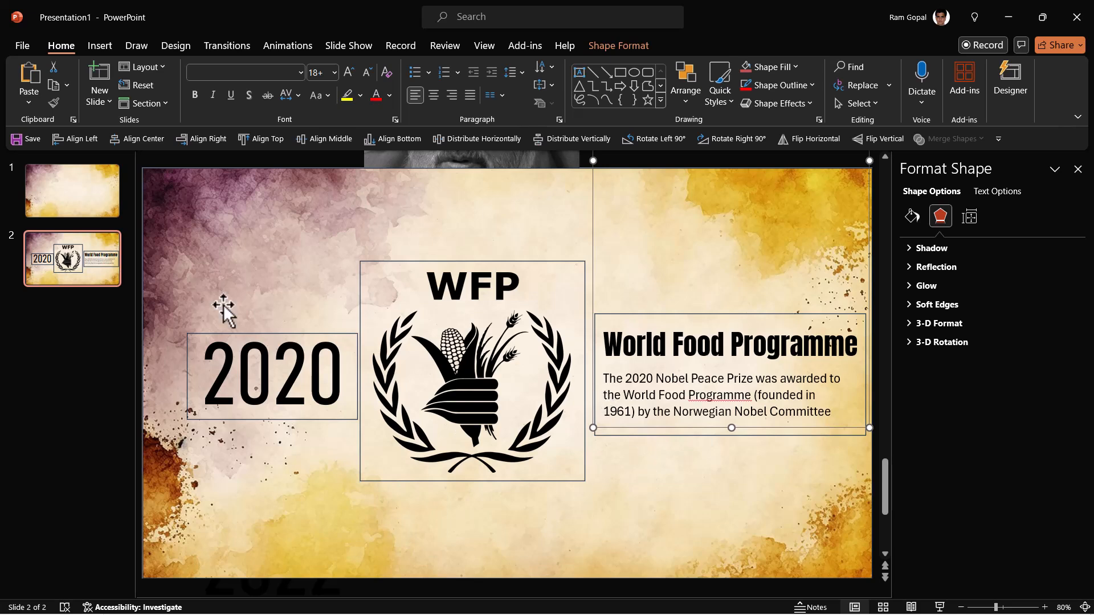
mouse_move(139, 297)
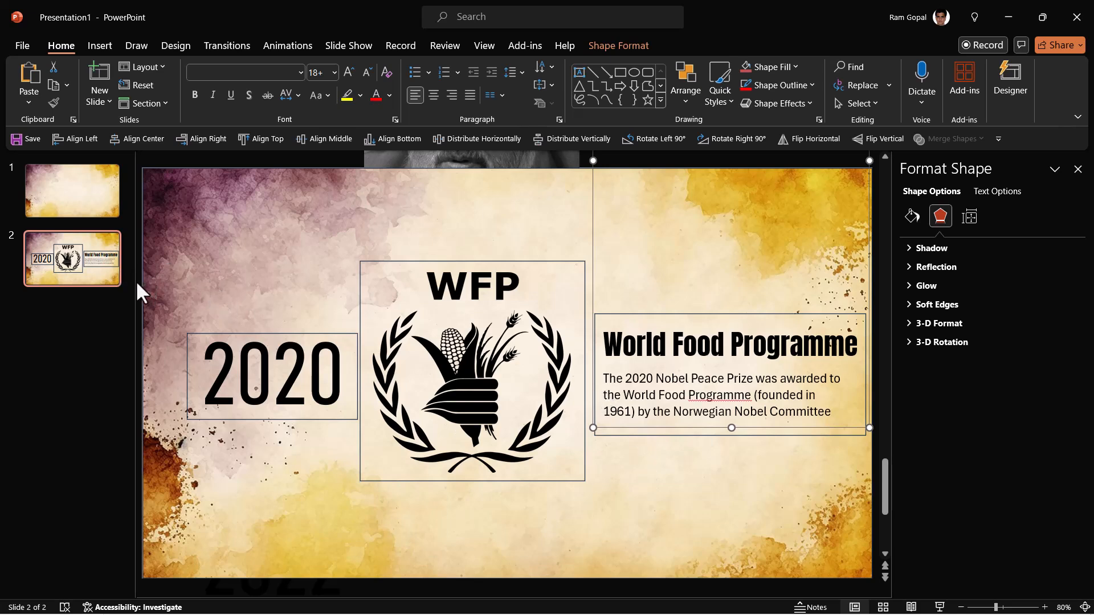
left_click(72, 190)
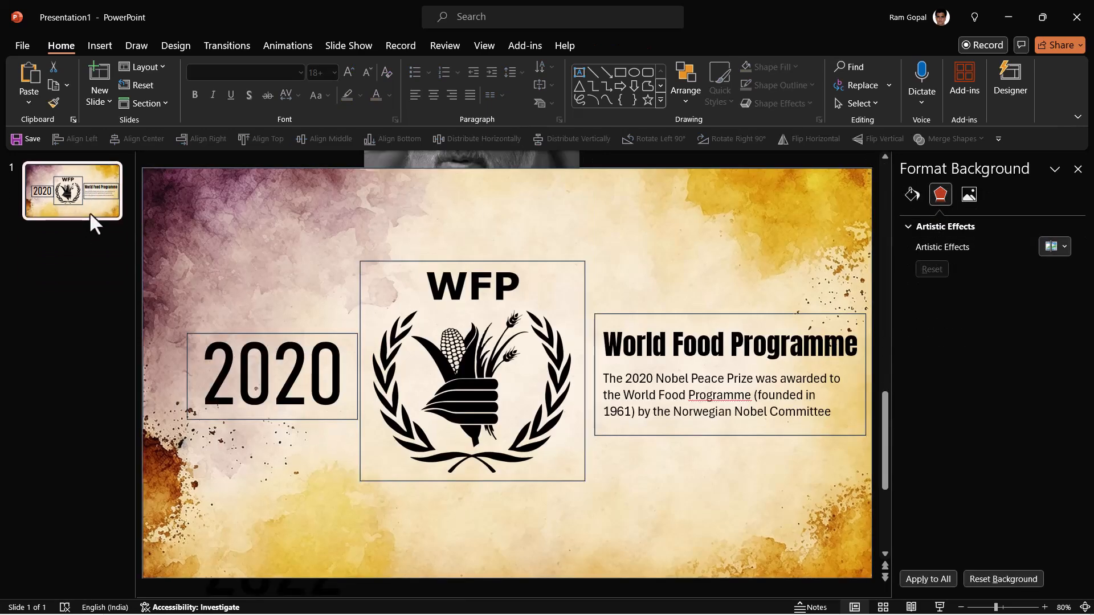
mouse_move(234, 215)
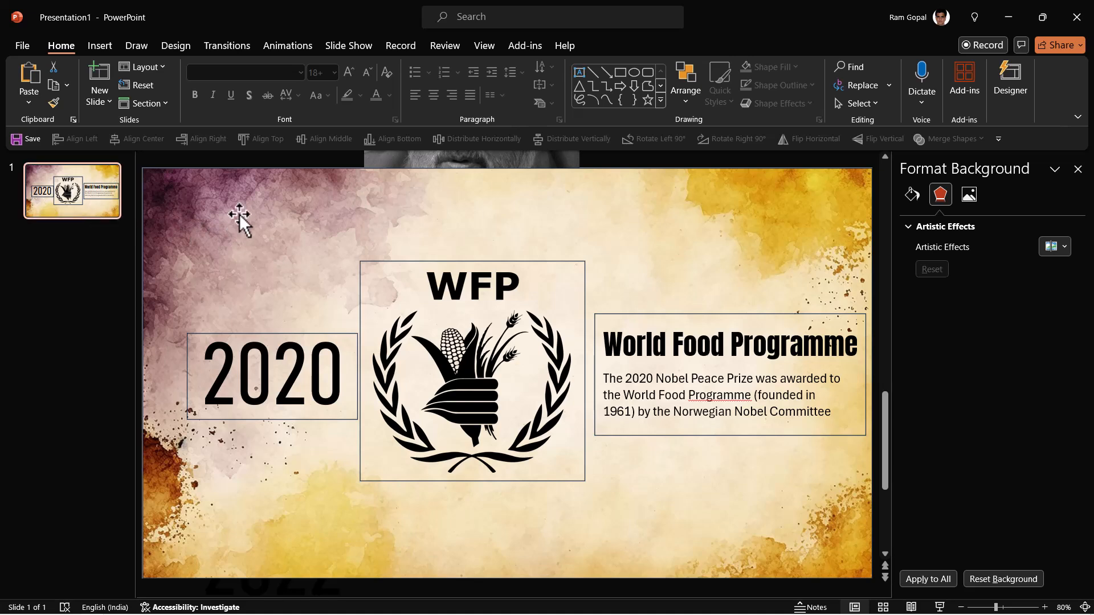
mouse_move(107, 235)
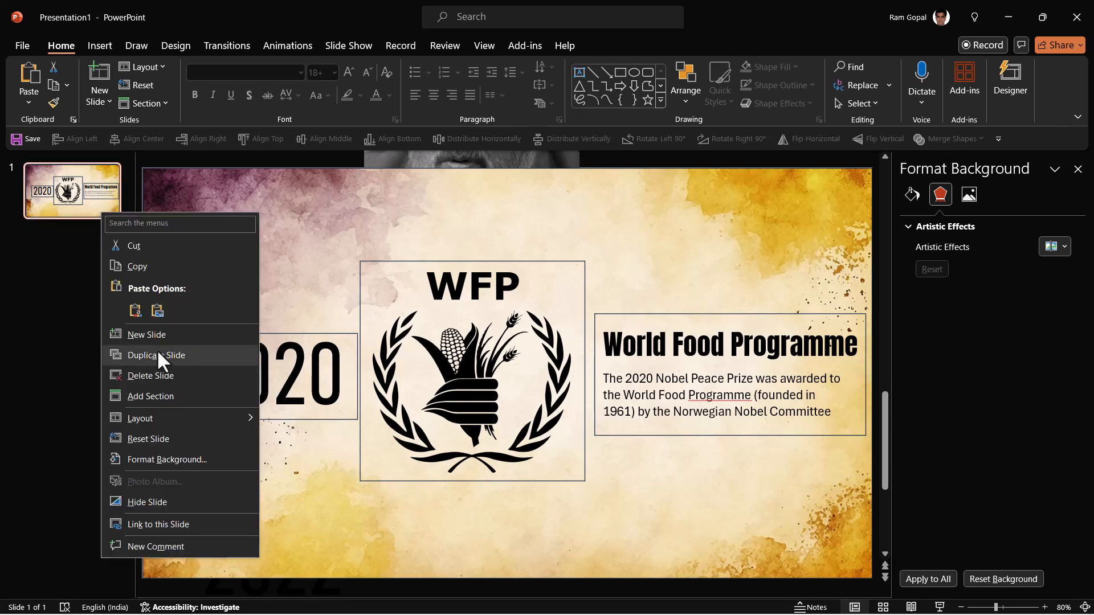
Duplicate the 2020 slide and begin editing the copy's year for 2021.
left_click(156, 355)
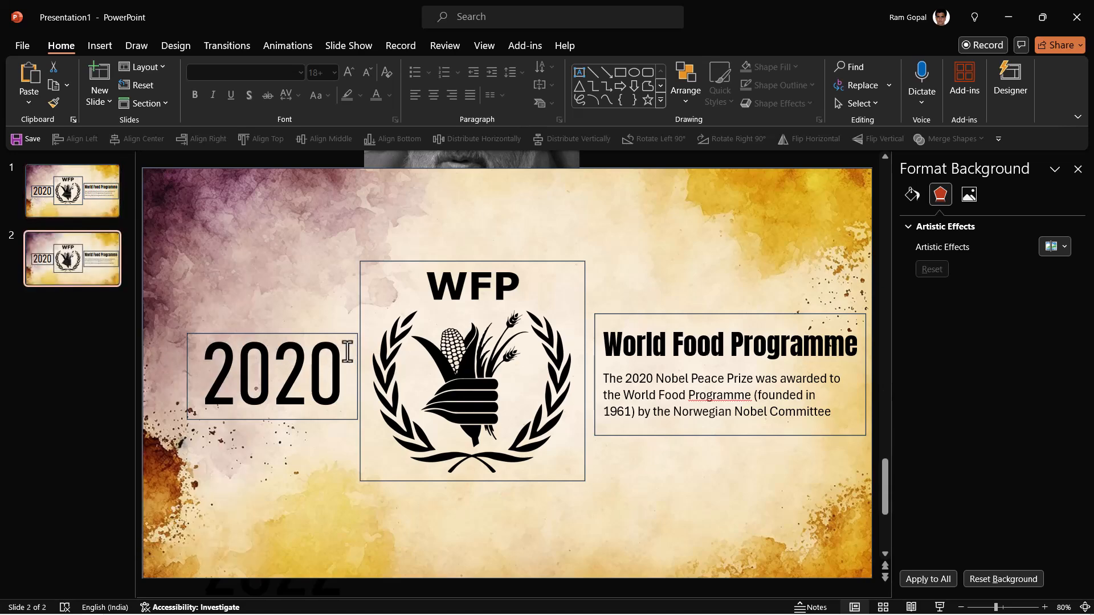
left_click(266, 374)
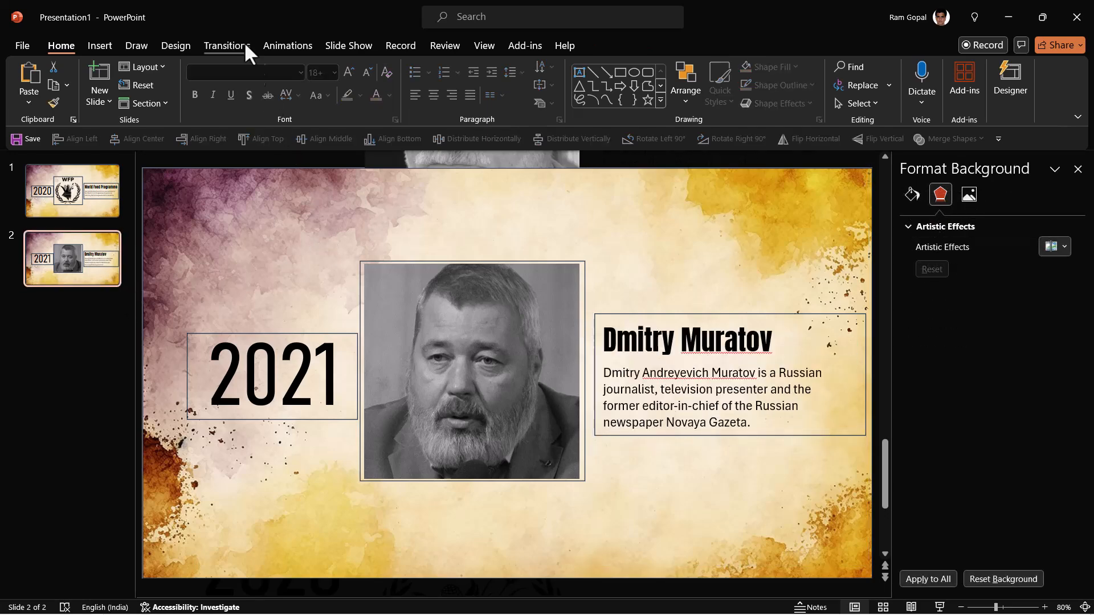
Apply the Morph transition to slide 2 from the Transitions tab.
left_click(227, 46)
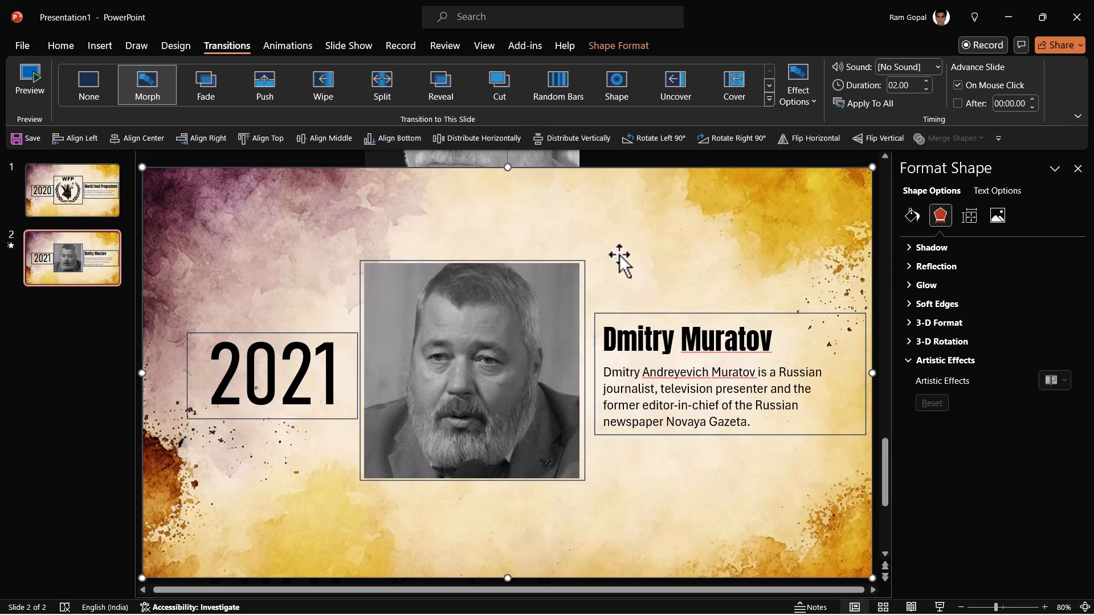
mouse_move(682, 270)
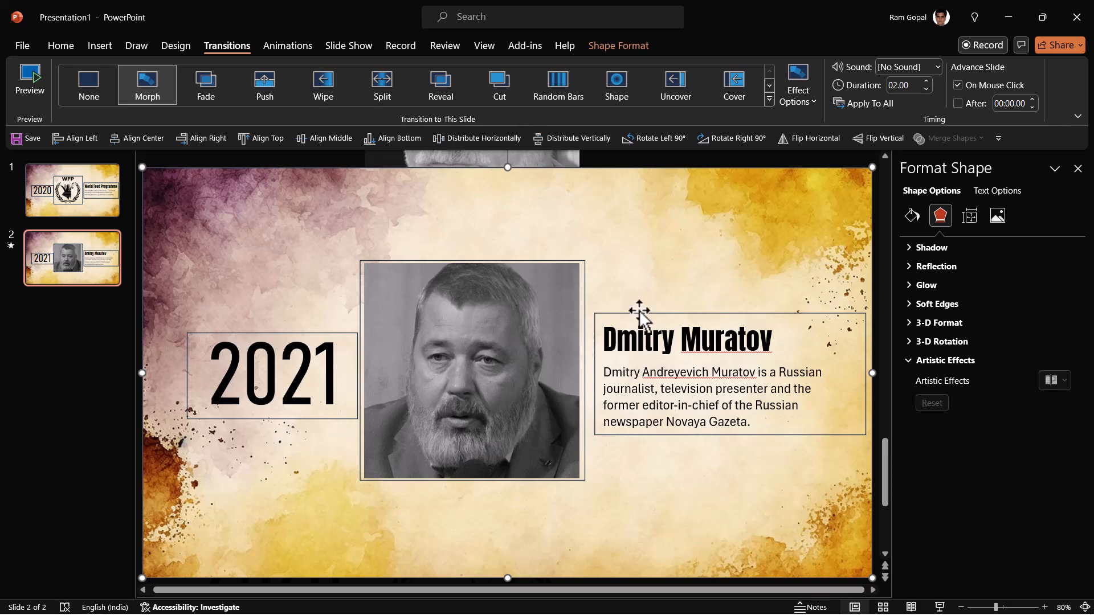
mouse_move(511, 323)
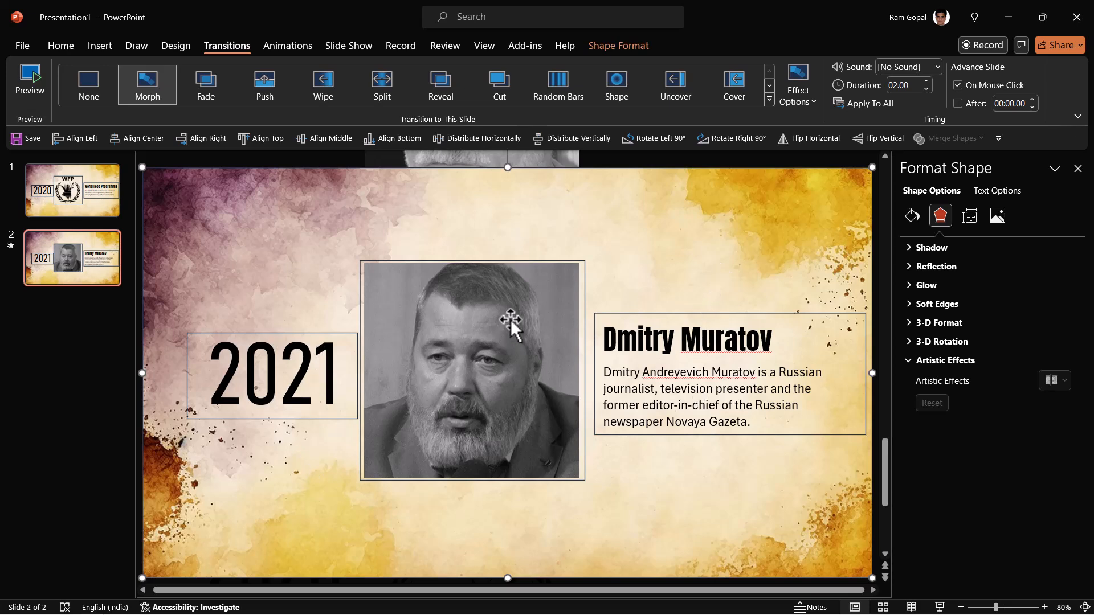
mouse_move(335, 390)
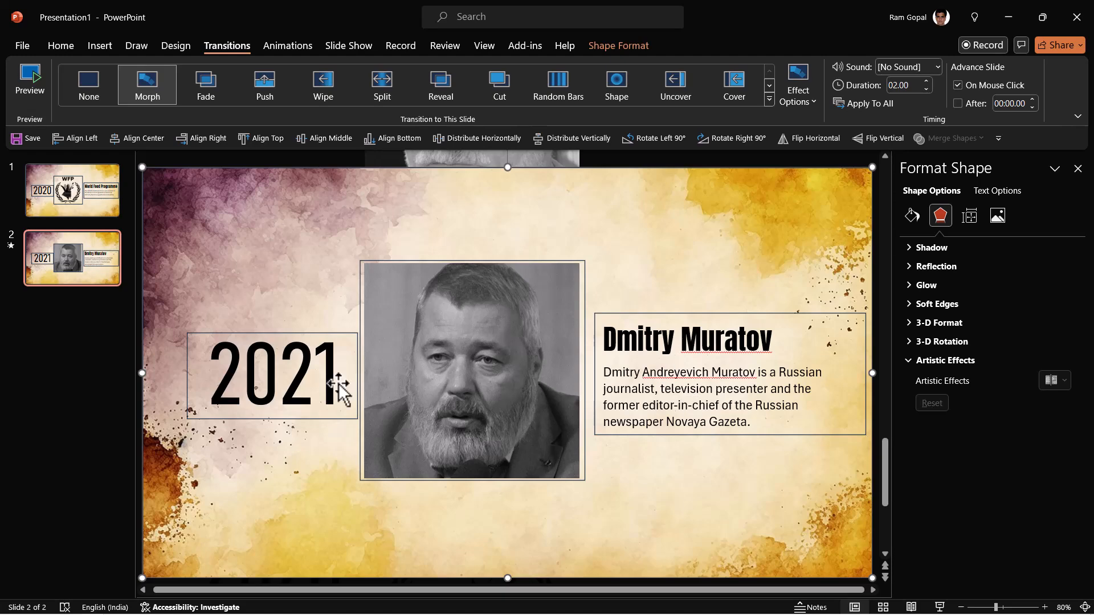
mouse_move(112, 62)
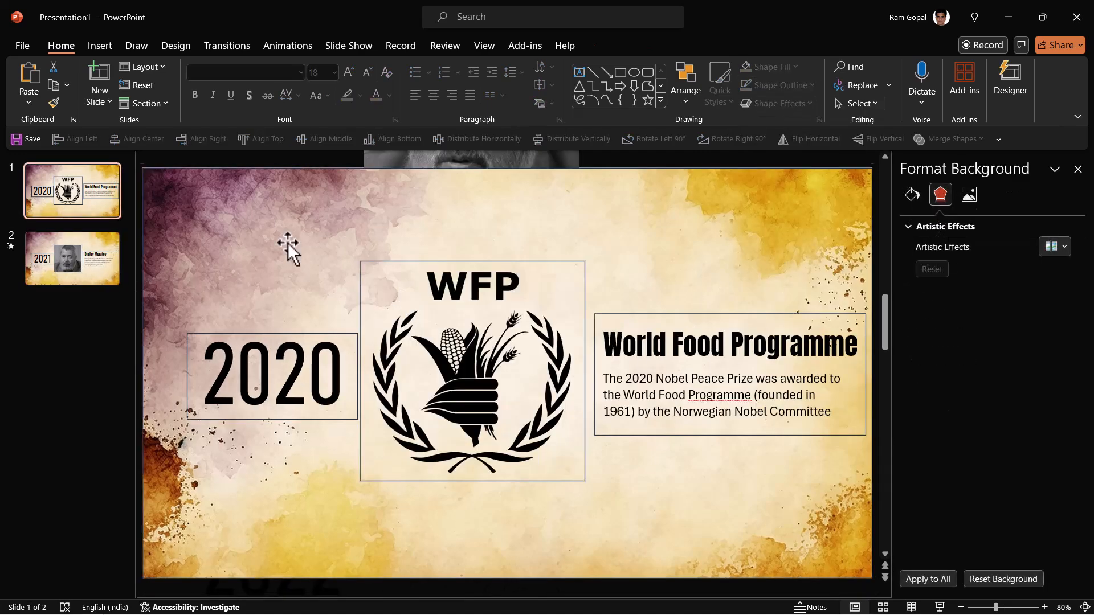
Set No Outline on slide 1's year, logo and text boxes and start the slideshow.
left_click(776, 85)
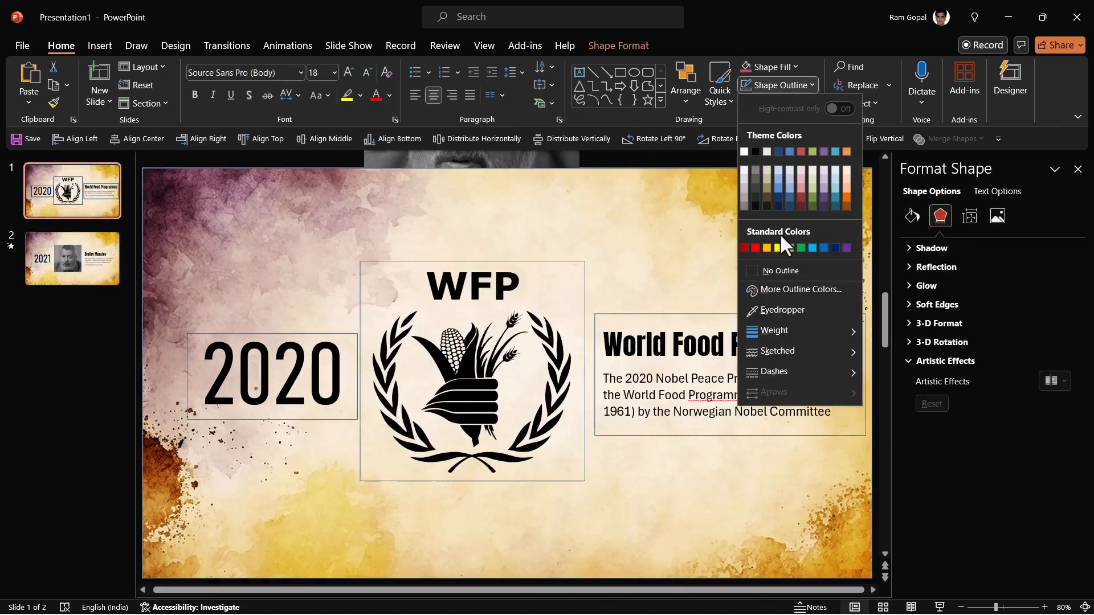
left_click(781, 271)
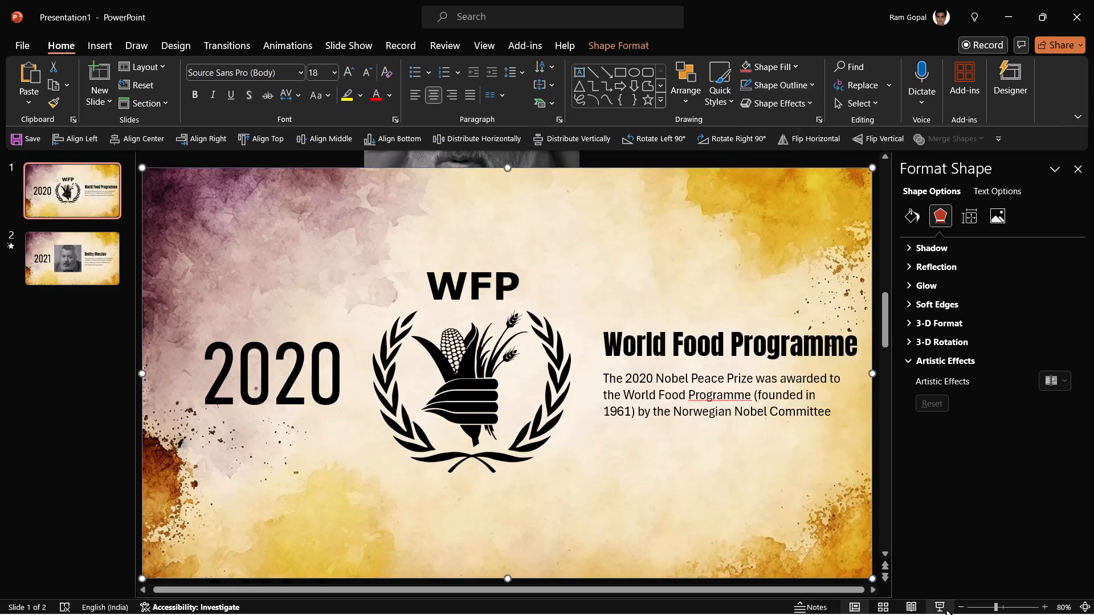
left_click(72, 259)
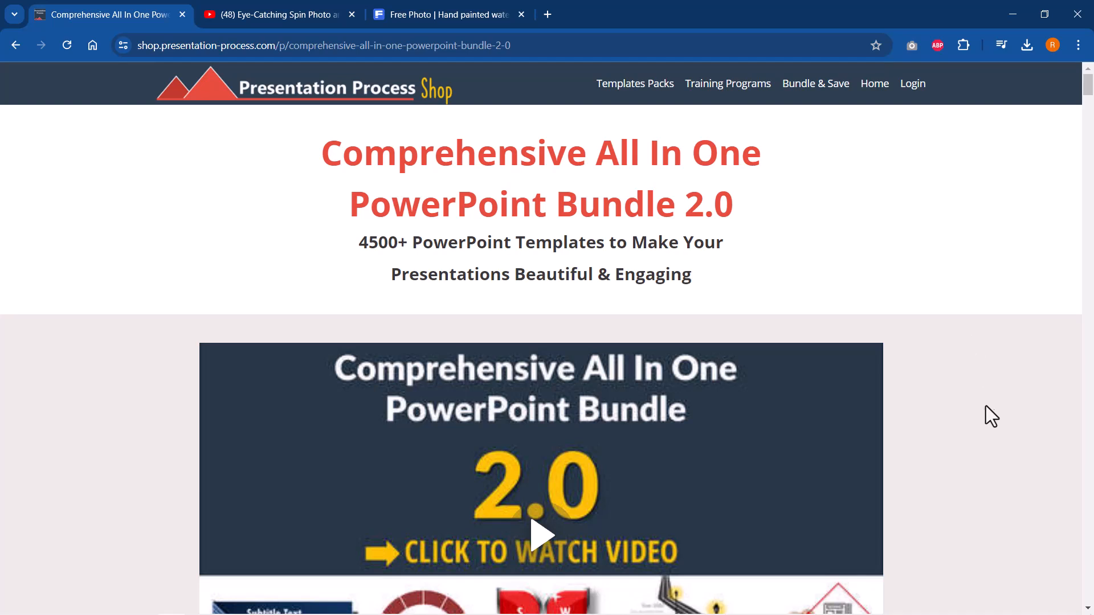
mouse_move(836, 309)
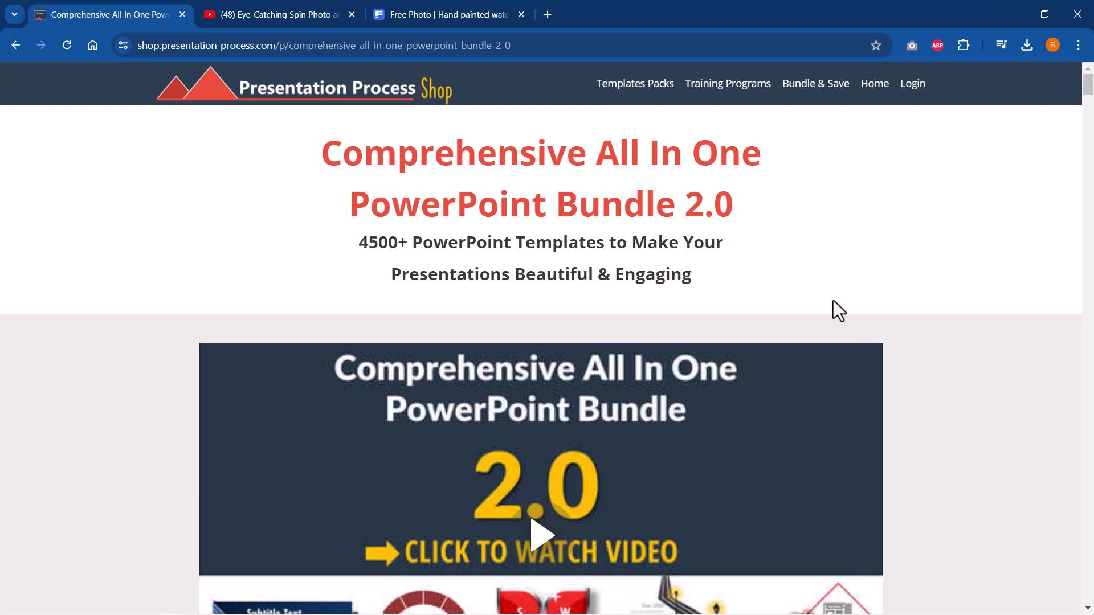
mouse_move(806, 293)
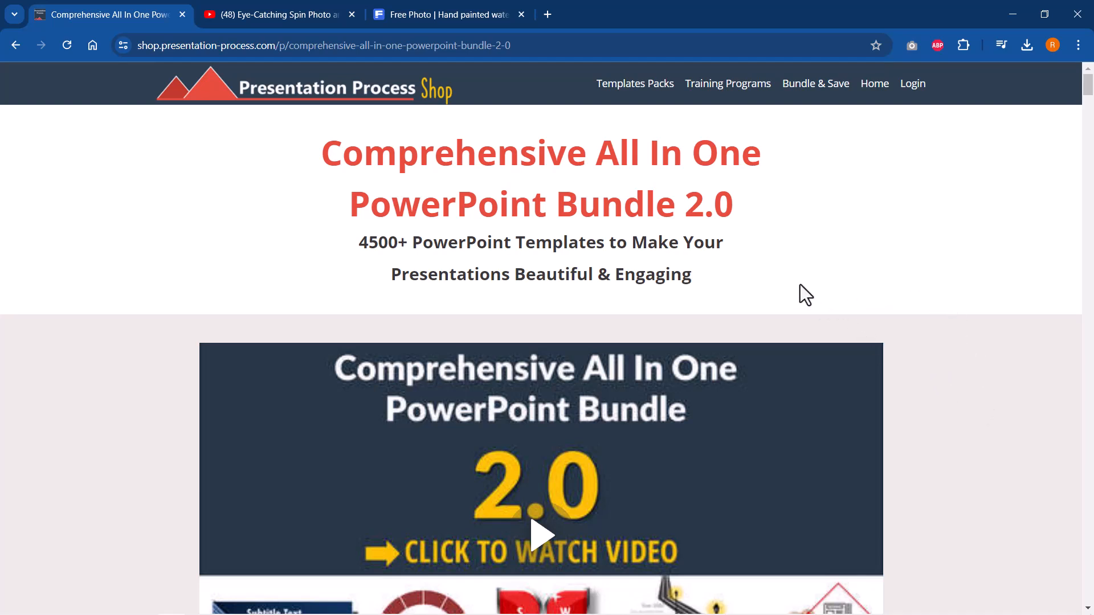
Switch the browser to the YouTube video 'Eye-Catching Spin Photo and Label Animation Effect in PowerPoint'.
left_click(281, 15)
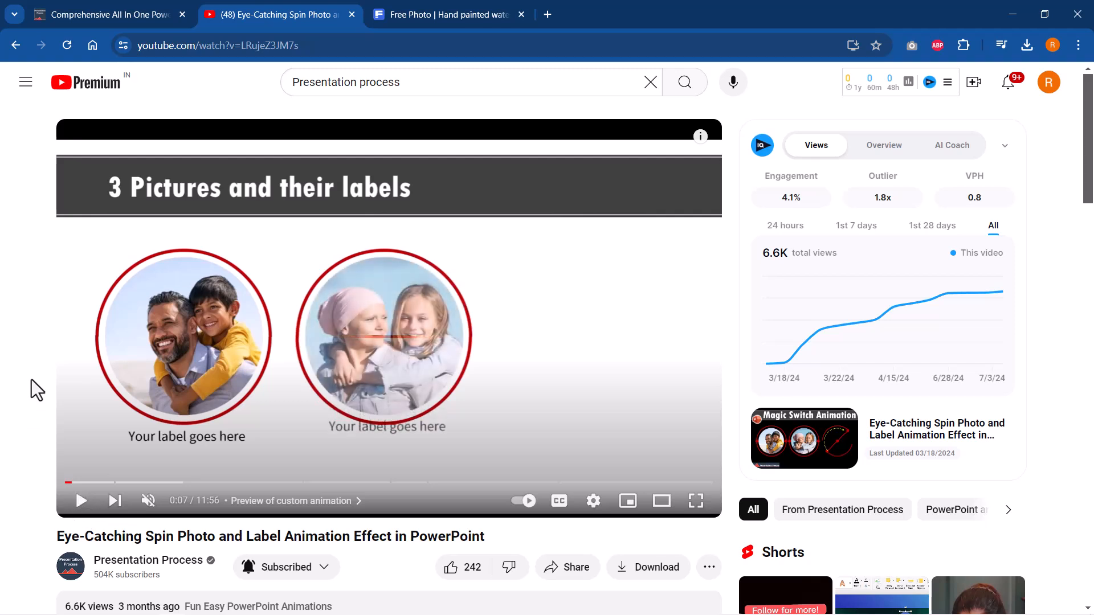
mouse_move(433, 254)
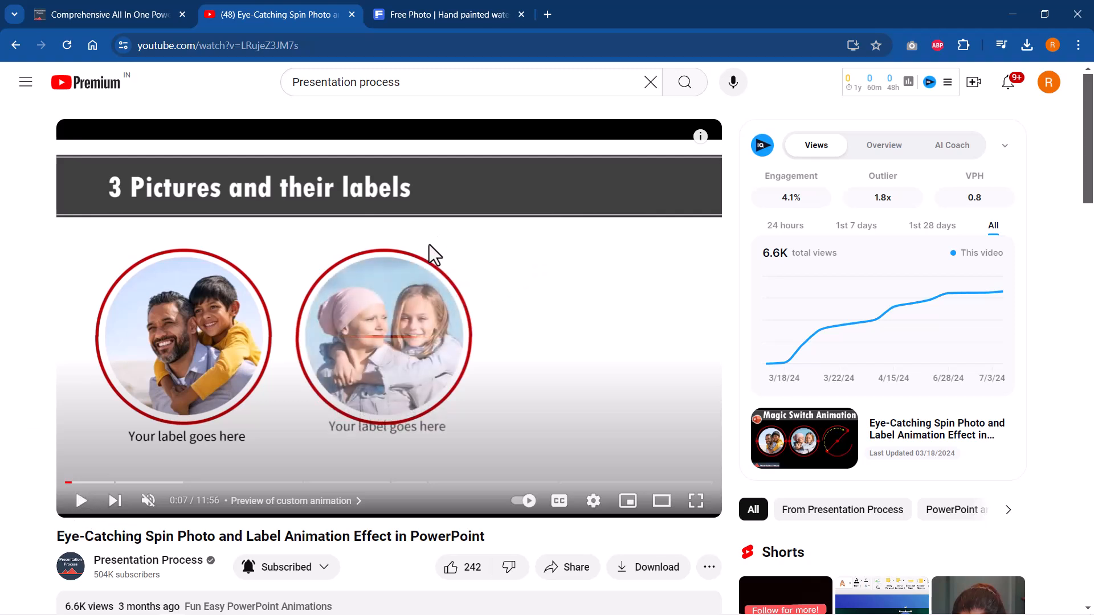
mouse_move(499, 283)
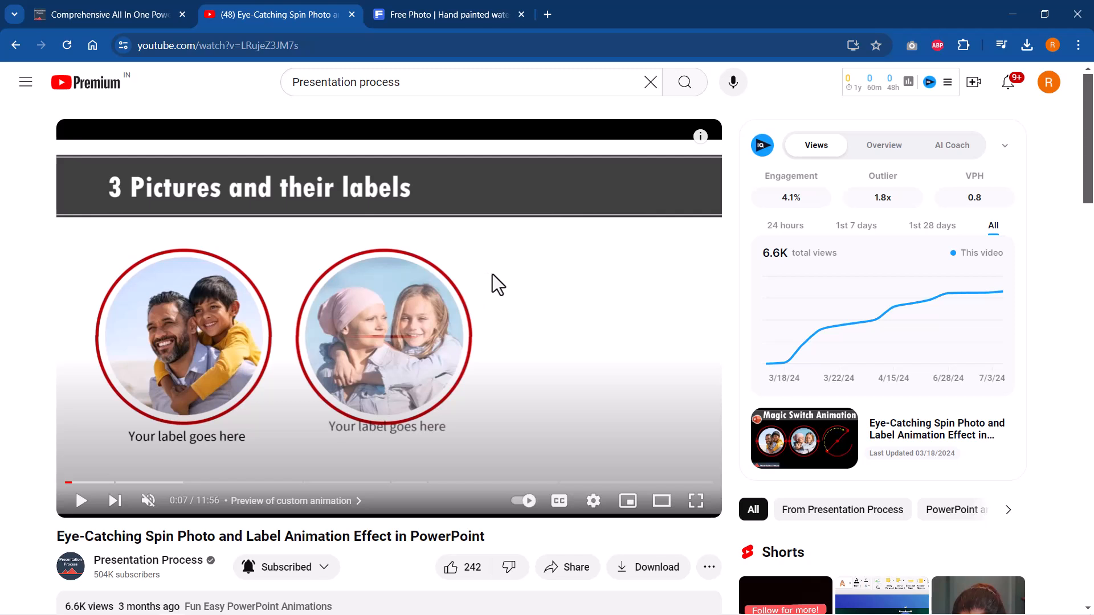
mouse_move(504, 361)
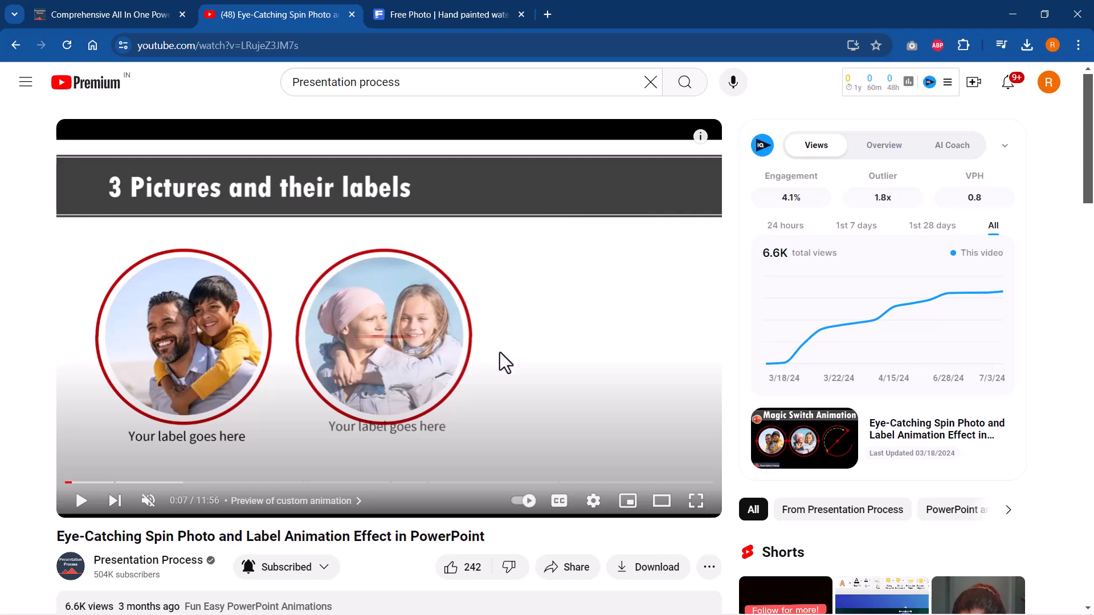
mouse_move(512, 382)
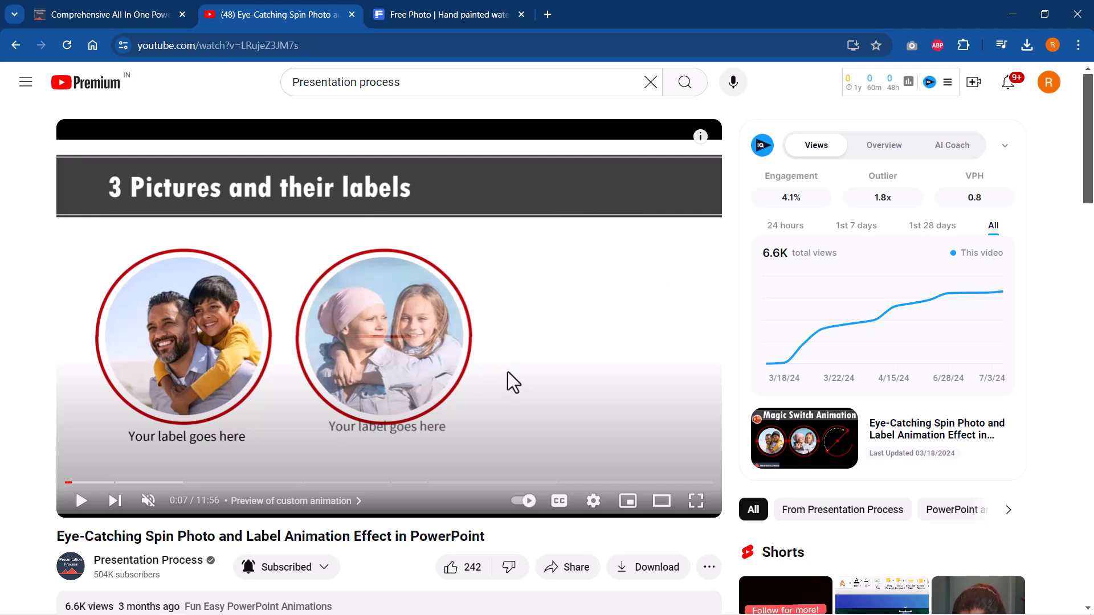
mouse_move(482, 348)
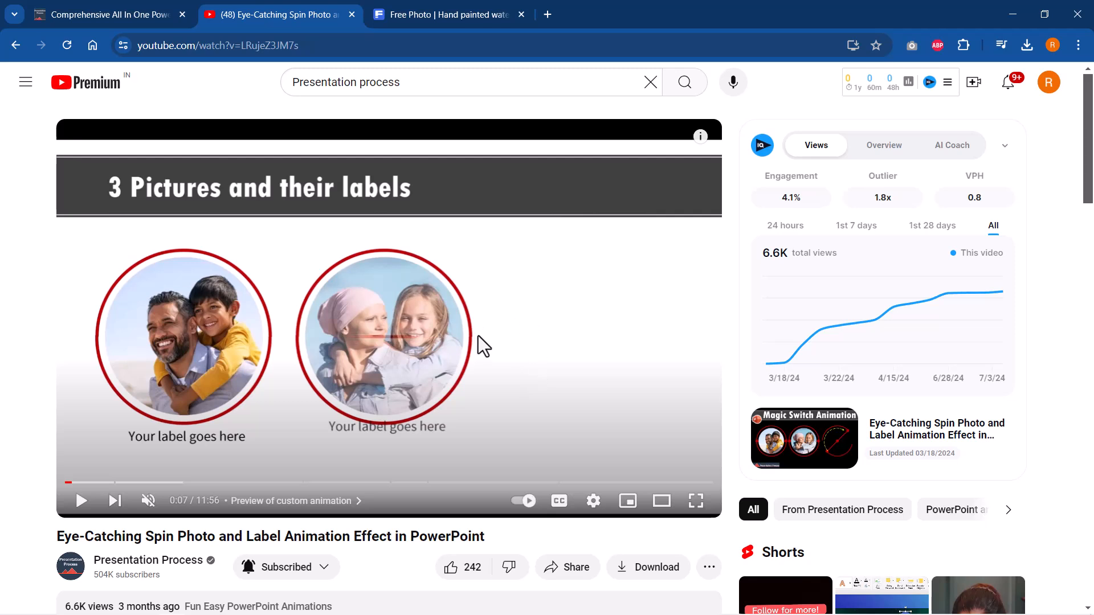